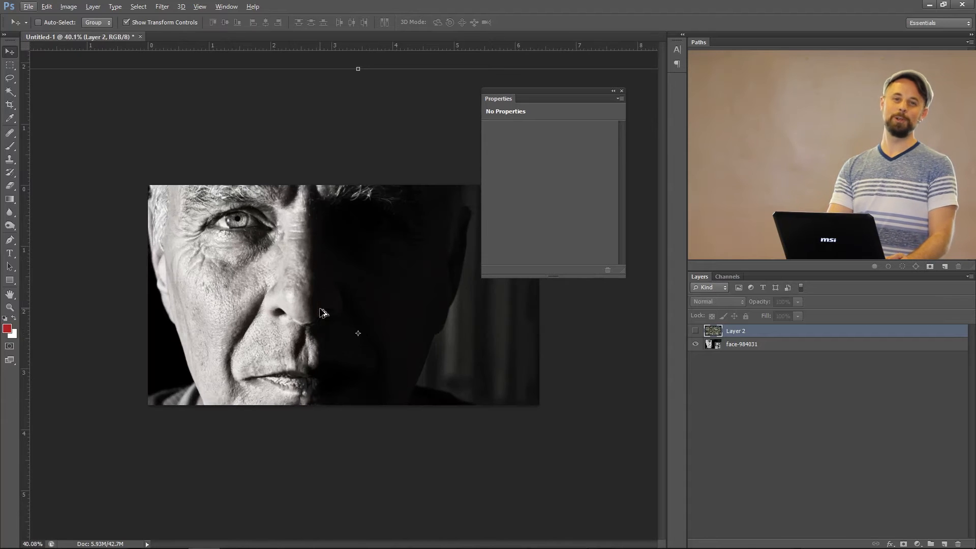
pyautogui.moveTo(333, 343)
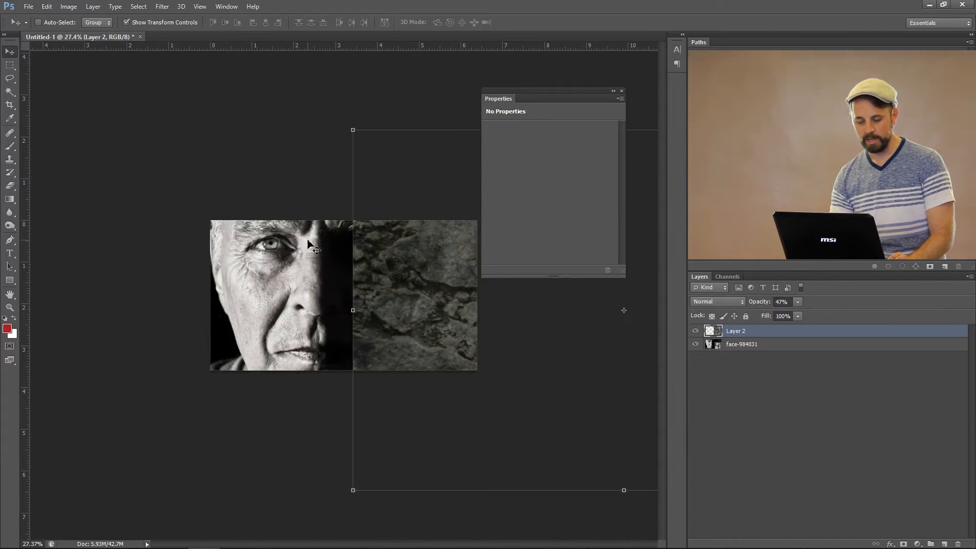
pyautogui.moveTo(297, 313)
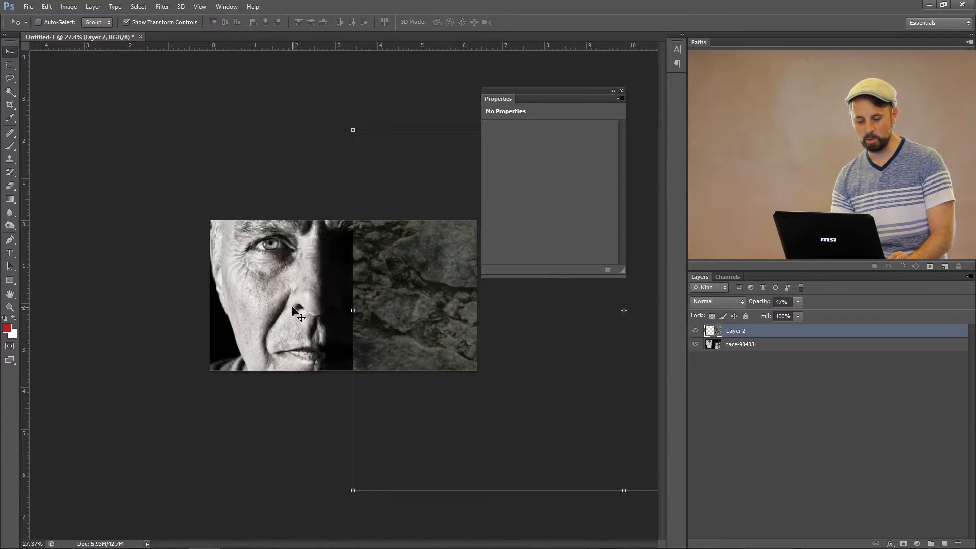
pyautogui.moveTo(298, 285)
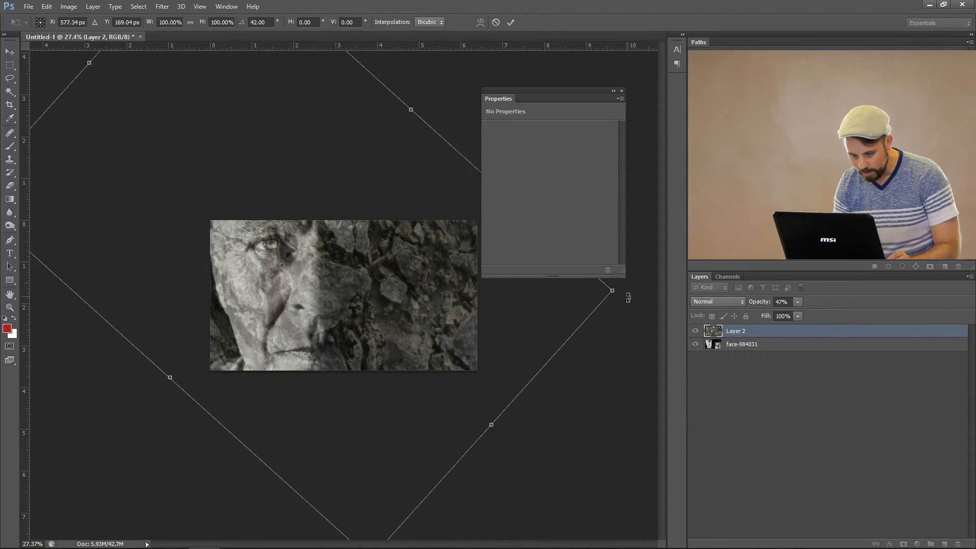
# - Rotate the rock texture to about -95°, position it over the left face, and scale it to 75–86%
pyautogui.moveTo(612, 290); pyautogui.dragTo(553, 361)
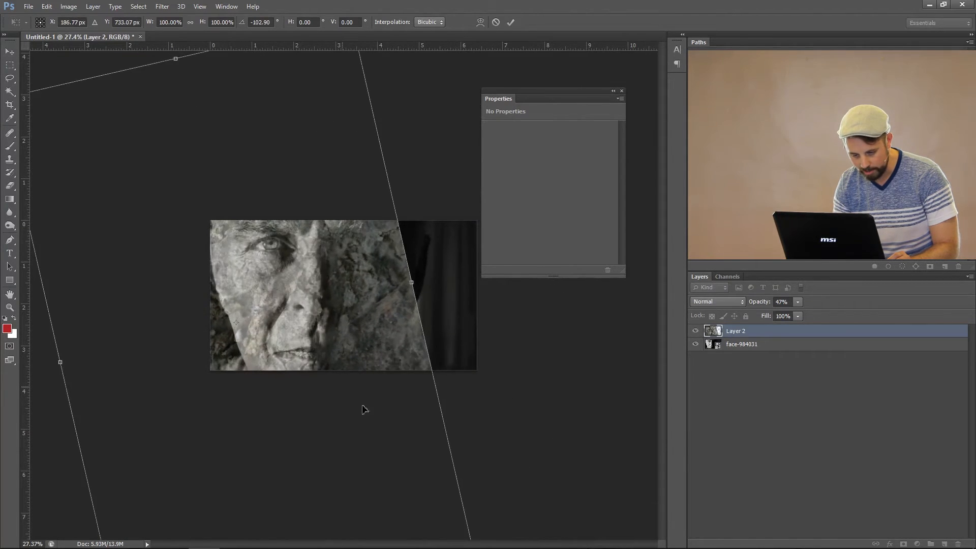
pyautogui.moveTo(364, 410); pyautogui.dragTo(264, 354)
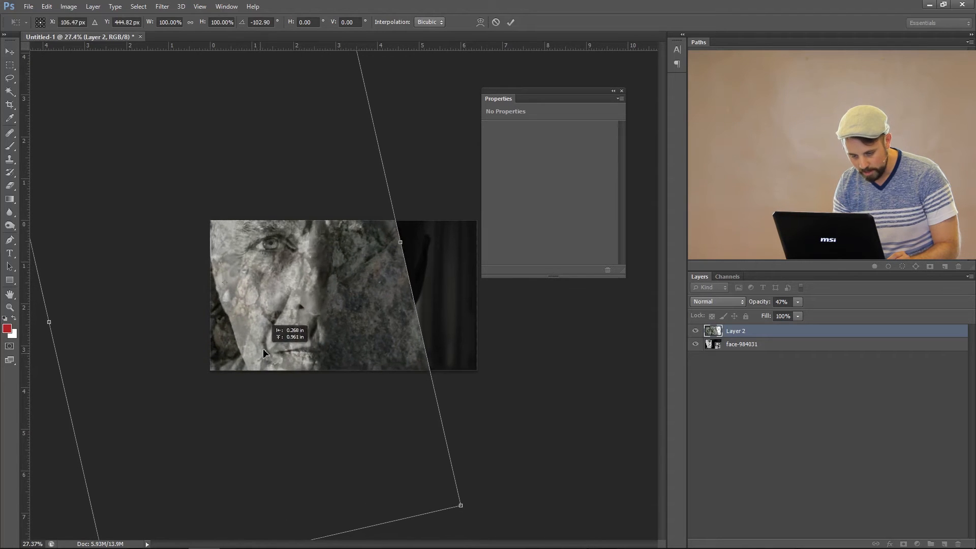
pyautogui.moveTo(264, 354); pyautogui.dragTo(314, 341)
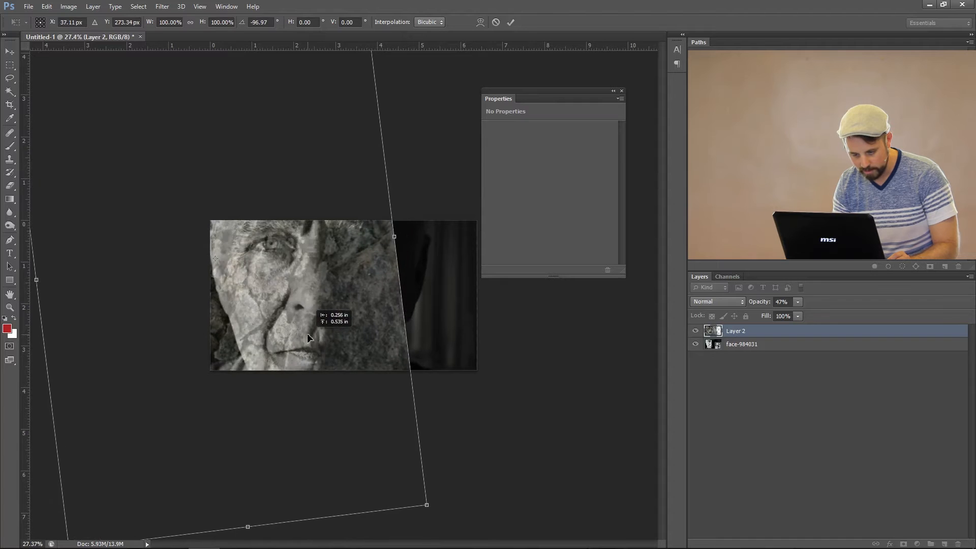
pyautogui.moveTo(309, 338); pyautogui.dragTo(271, 338)
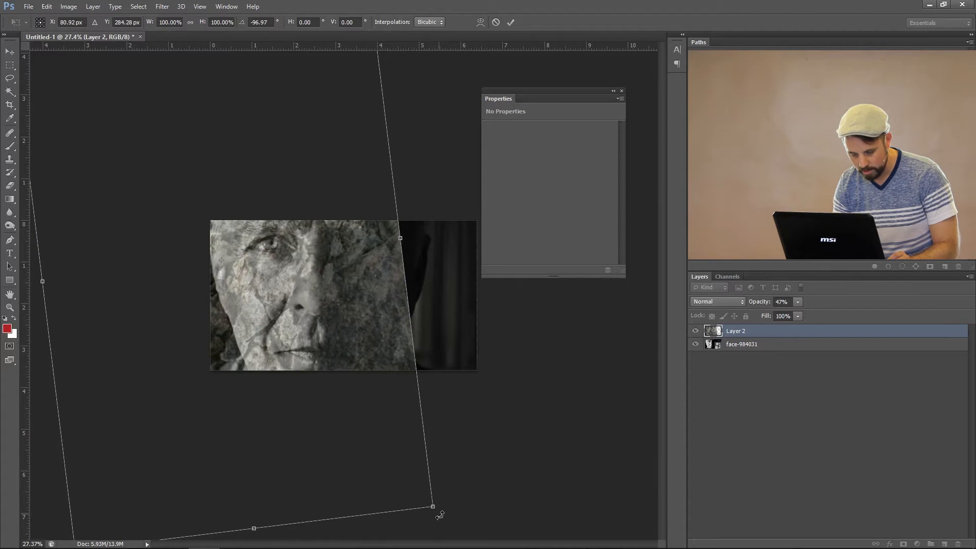
pyautogui.moveTo(433, 507); pyautogui.dragTo(427, 509)
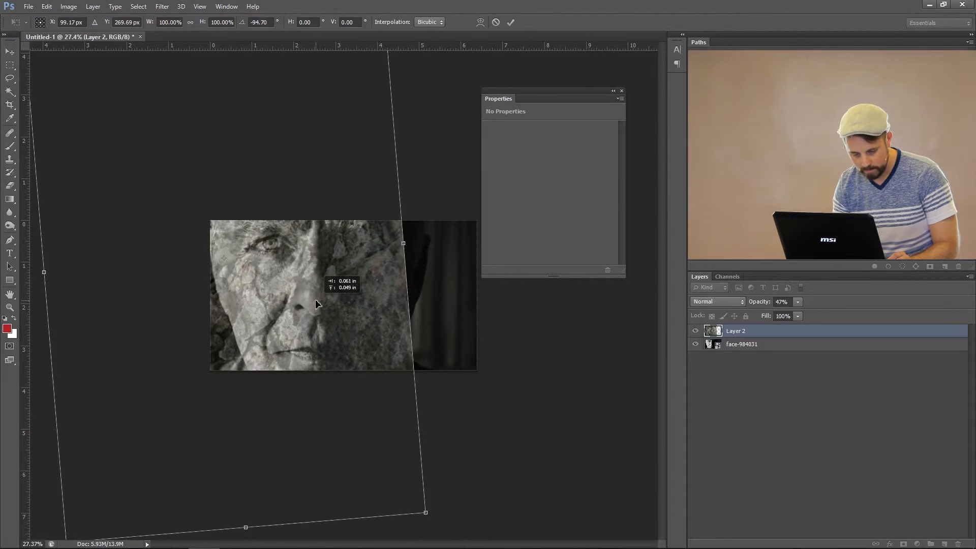
pyautogui.moveTo(317, 305); pyautogui.dragTo(319, 297)
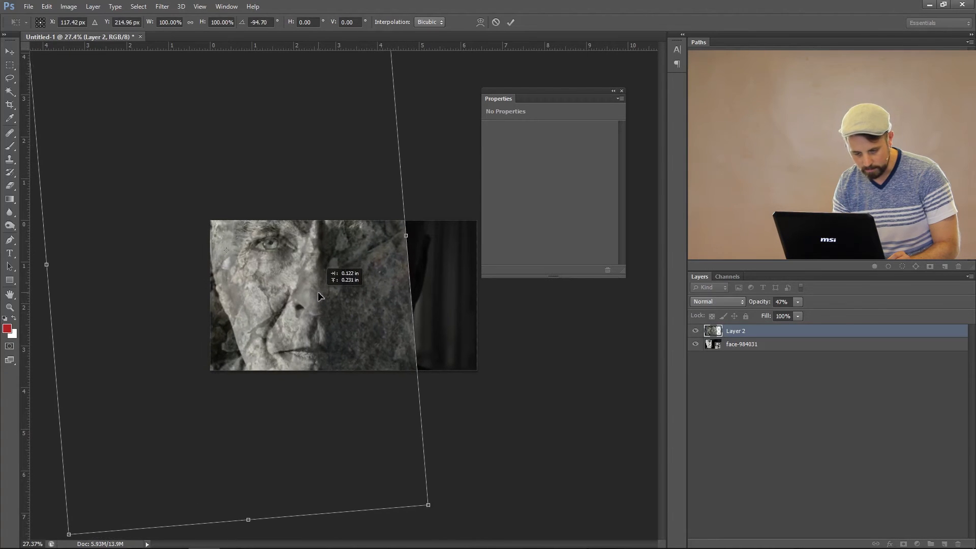
pyautogui.moveTo(318, 297); pyautogui.dragTo(324, 382)
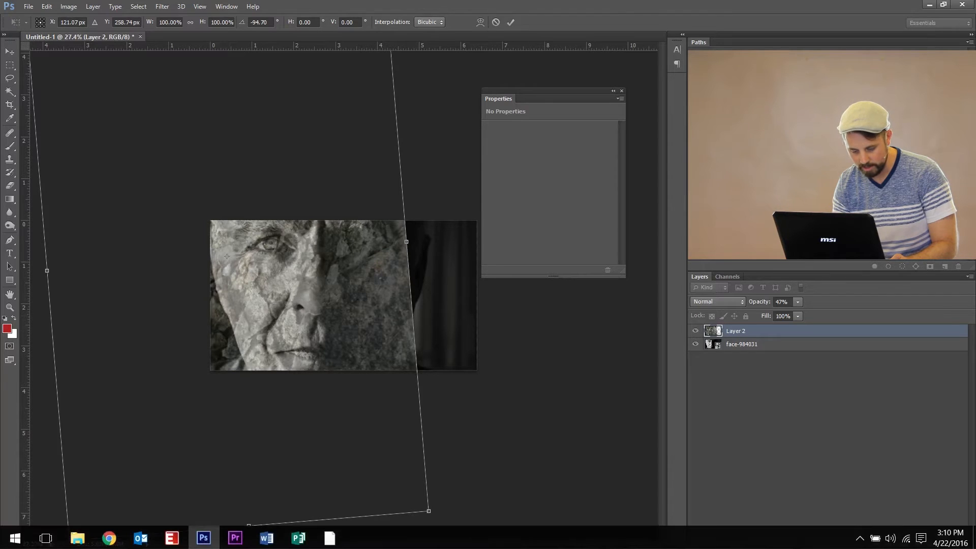
pyautogui.moveTo(428, 511); pyautogui.dragTo(391, 433)
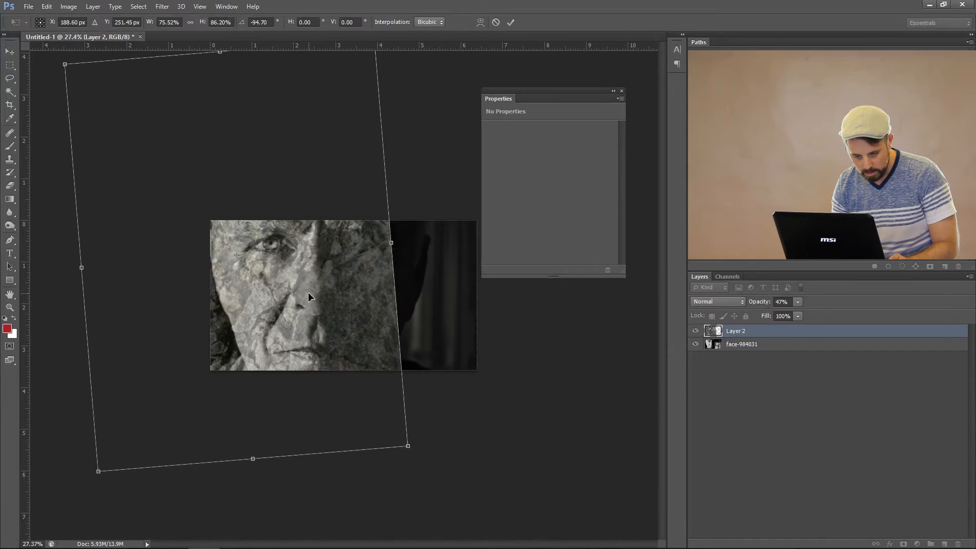
pyautogui.moveTo(311, 297); pyautogui.dragTo(311, 305)
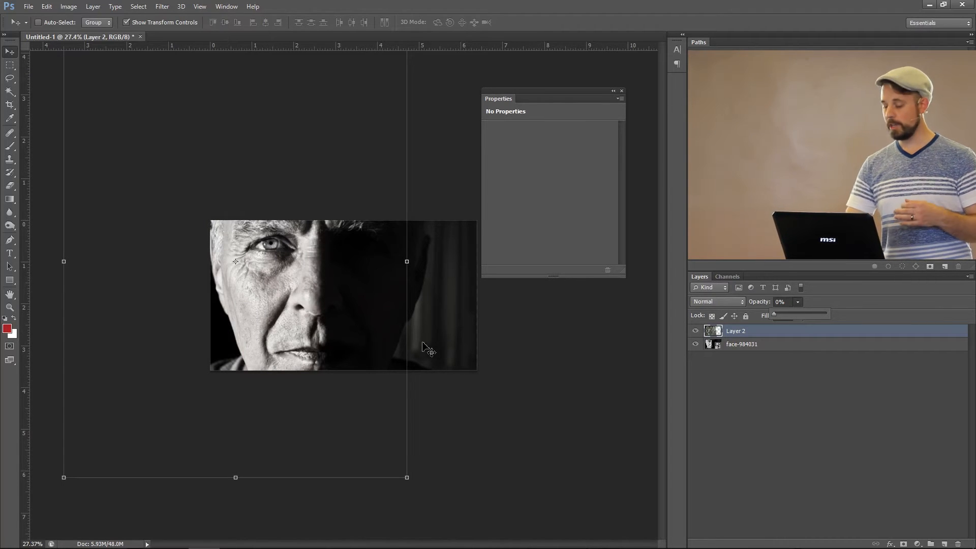
# - Commit the transform, drop Layer 2 opacity to 0%, and launch Filter > Liquify
pyautogui.click(783, 302)
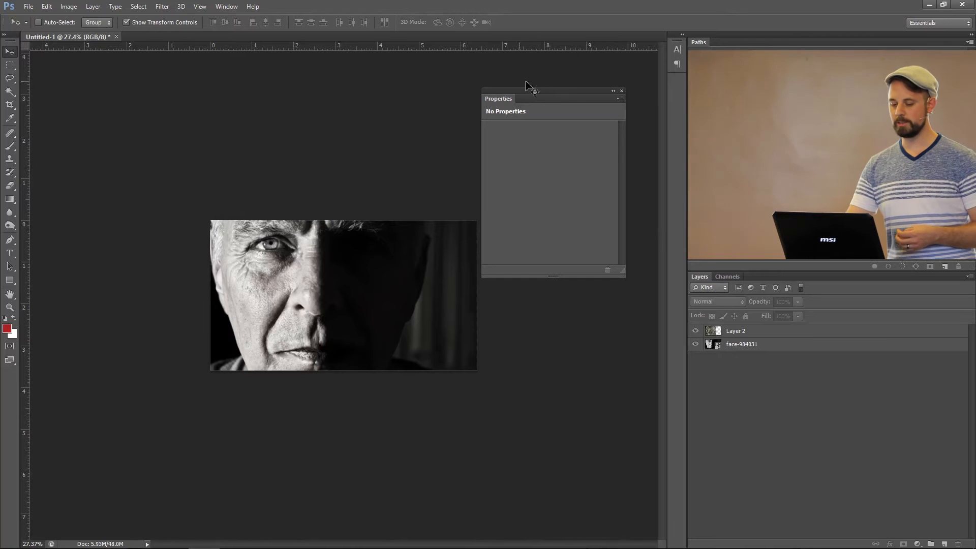
pyautogui.click(161, 6)
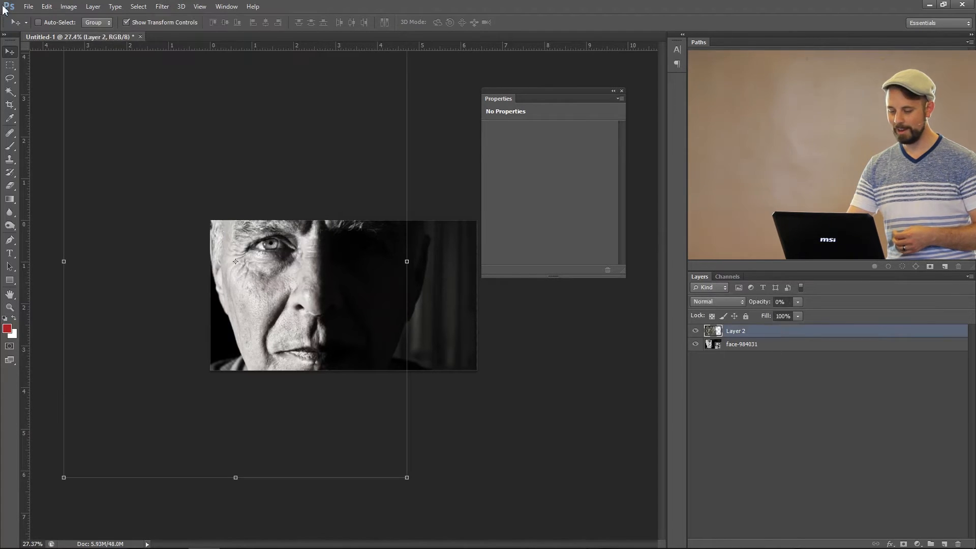
pyautogui.click(161, 6)
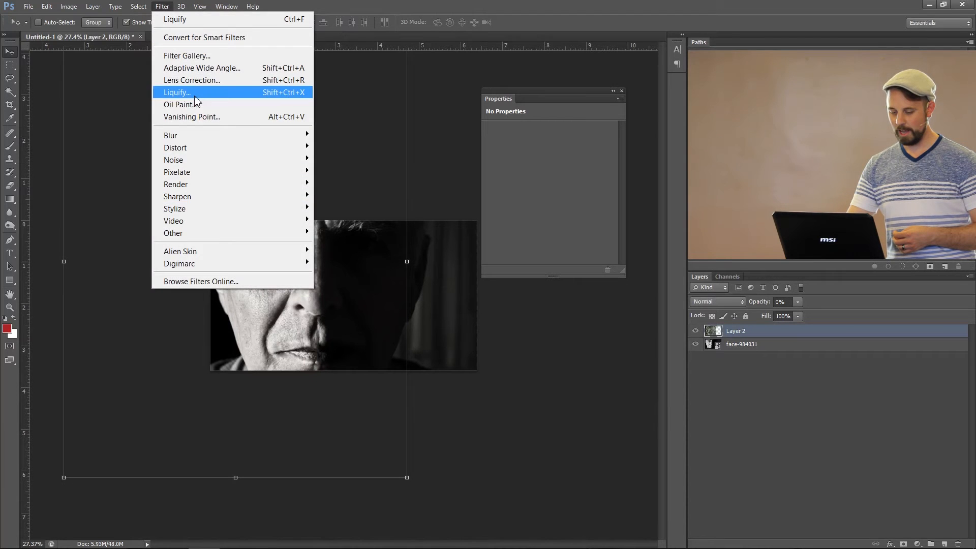
pyautogui.click(177, 92)
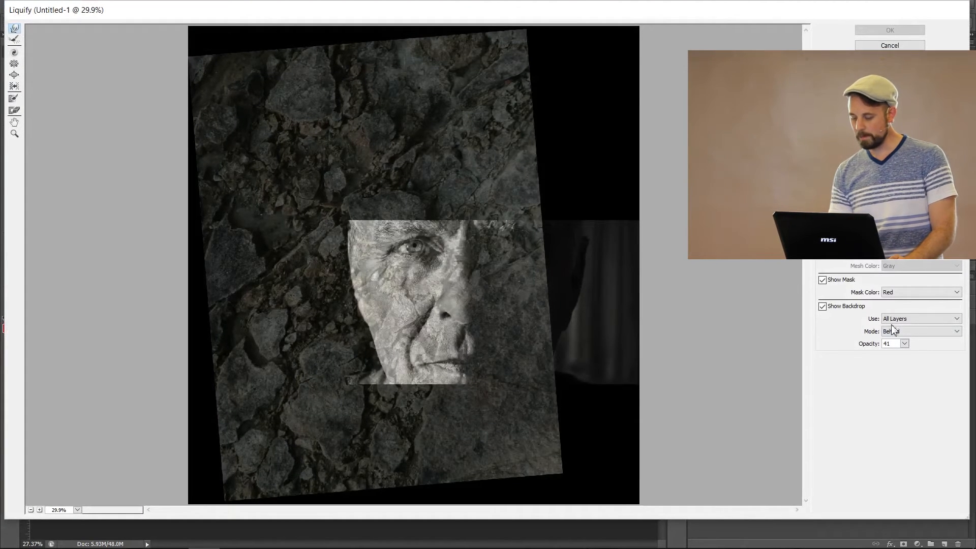
# - Show the face-984031 layer as a Behind backdrop at 43% opacity
pyautogui.click(823, 306)
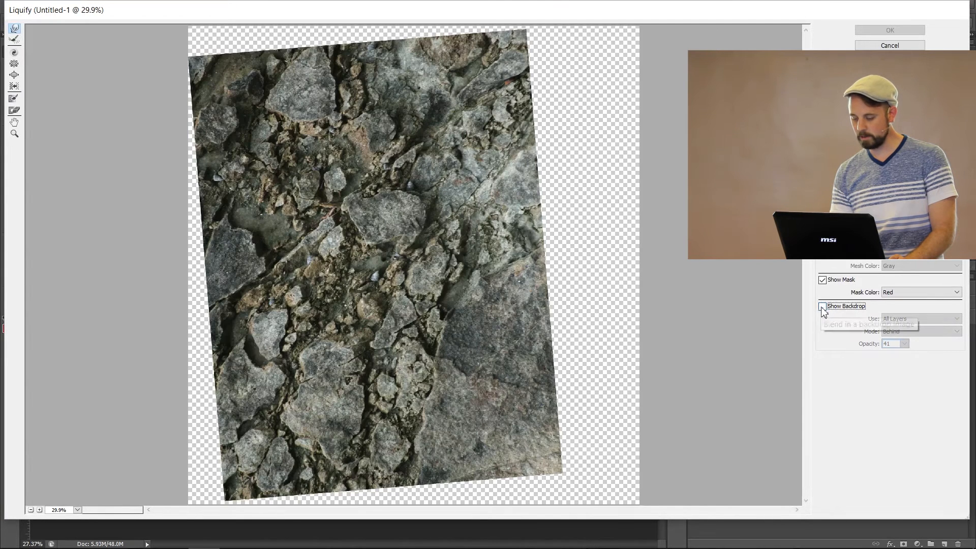
pyautogui.click(823, 305)
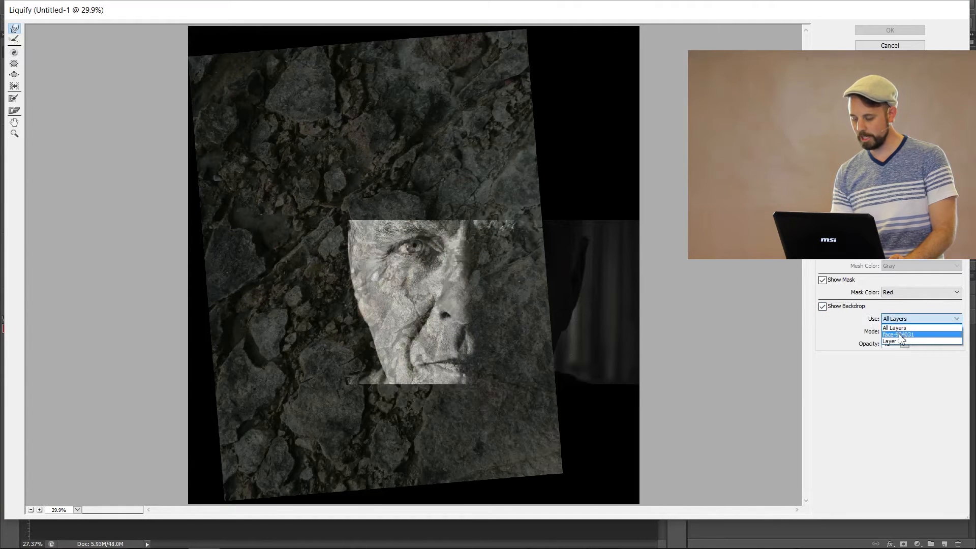
pyautogui.click(899, 335)
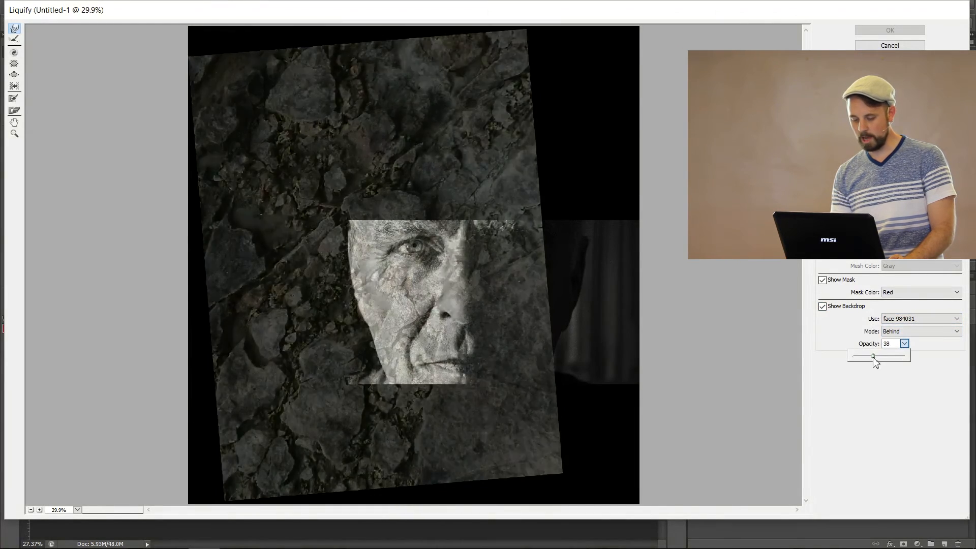
pyautogui.moveTo(872, 356); pyautogui.dragTo(874, 355)
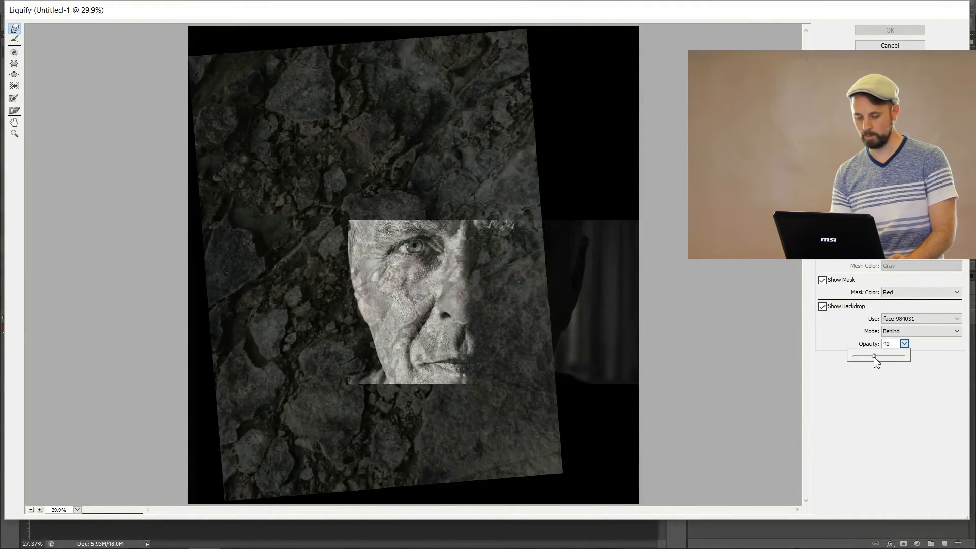
pyautogui.moveTo(874, 356); pyautogui.dragTo(877, 356)
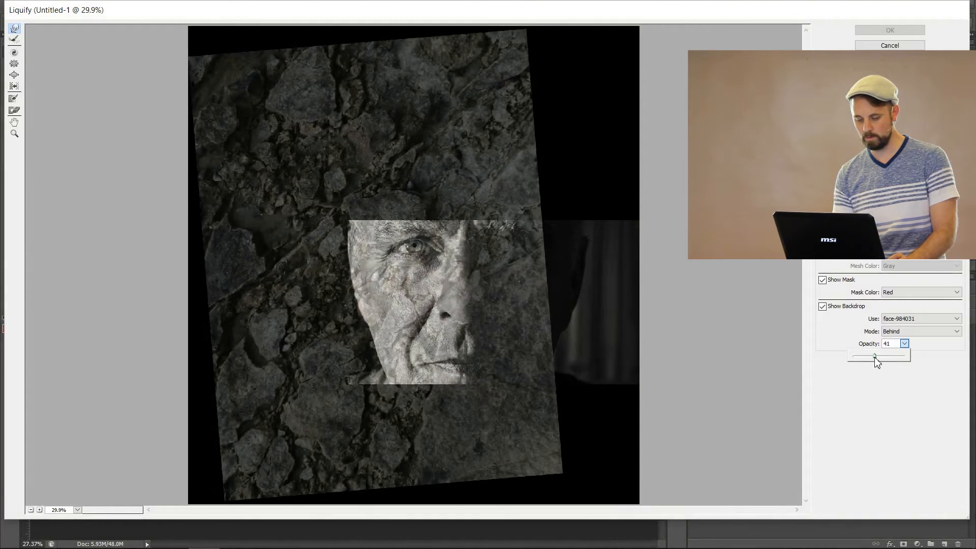
pyautogui.moveTo(876, 355); pyautogui.dragTo(876, 356)
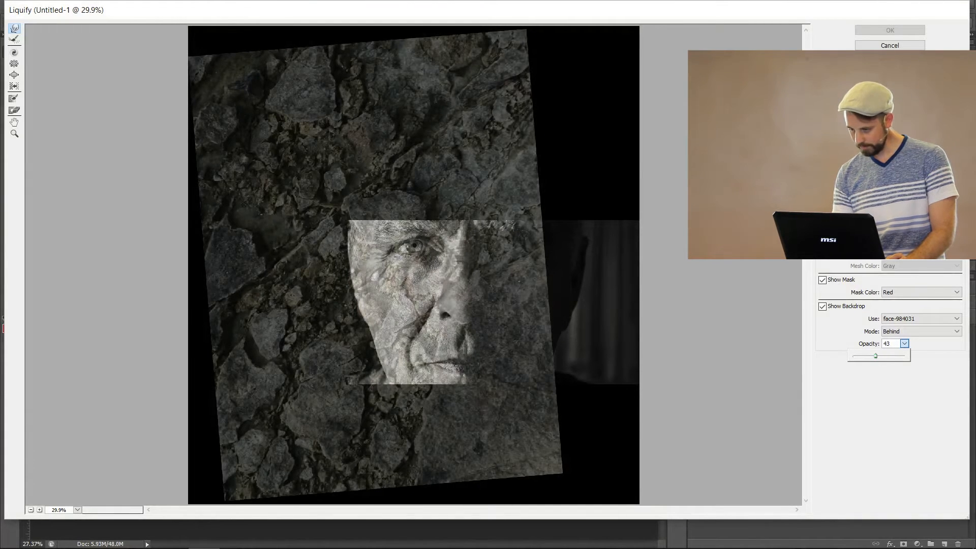
pyautogui.moveTo(141, 221)
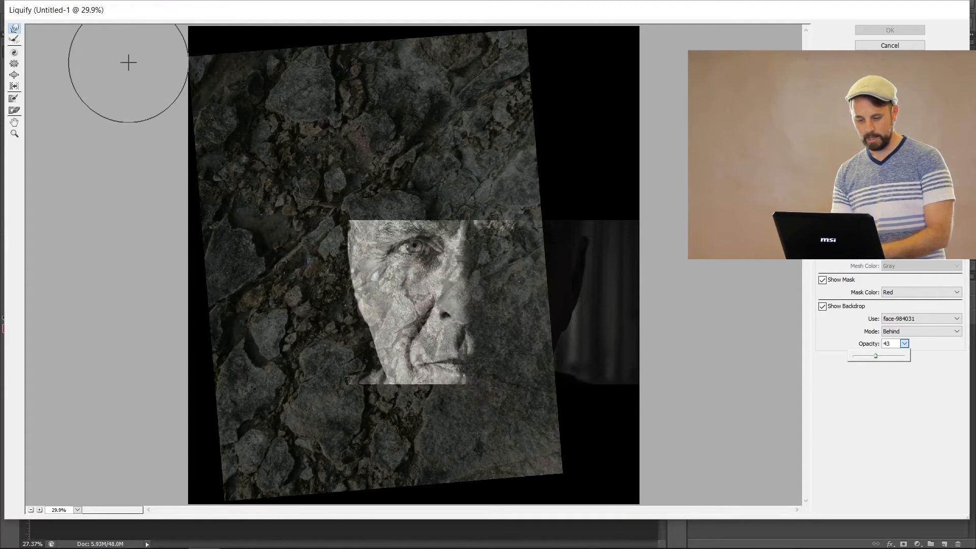
# - Warp the rock's left edge and bottom inward into cheek and jaw shapes
pyautogui.moveTo(128, 62); pyautogui.dragTo(199, 200)
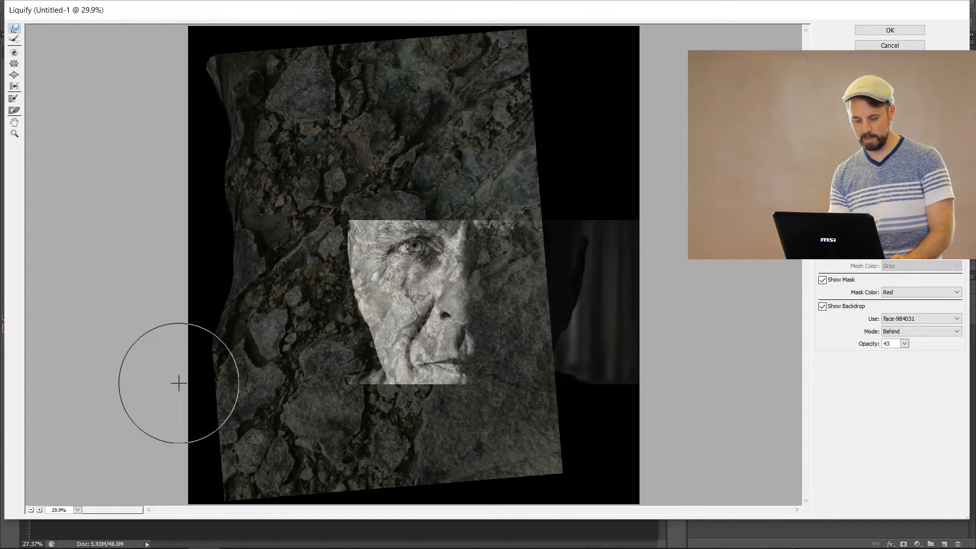
pyautogui.moveTo(179, 385); pyautogui.dragTo(258, 427)
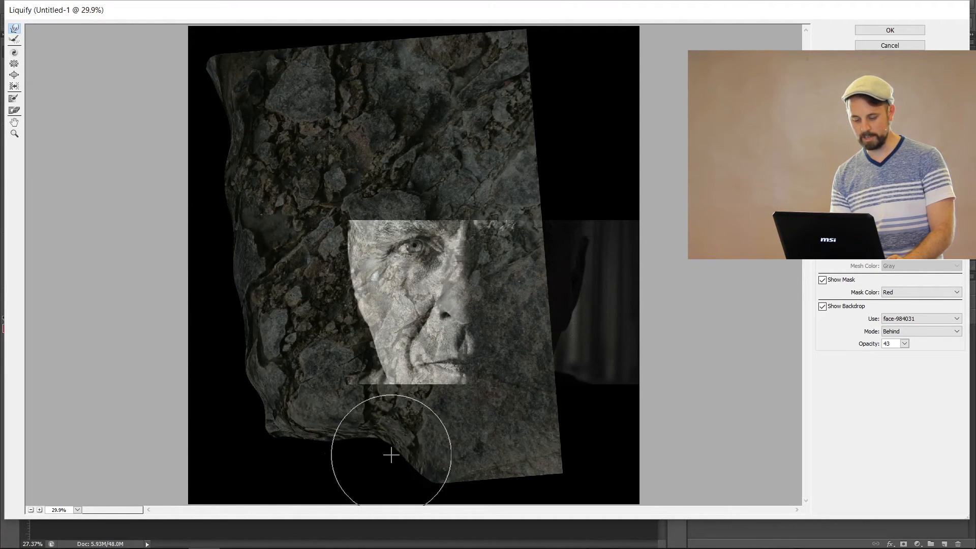
pyautogui.moveTo(391, 455); pyautogui.dragTo(231, 325)
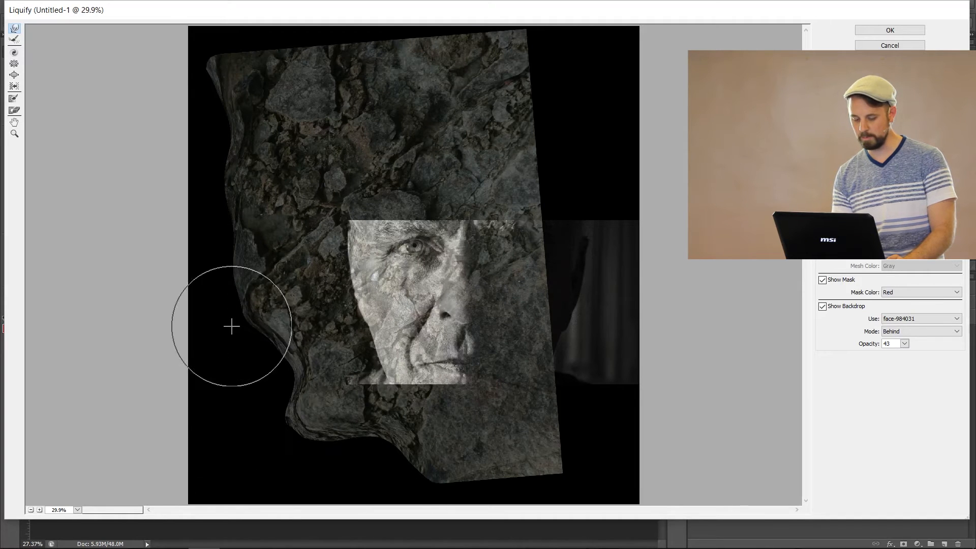
pyautogui.moveTo(231, 327); pyautogui.dragTo(235, 257)
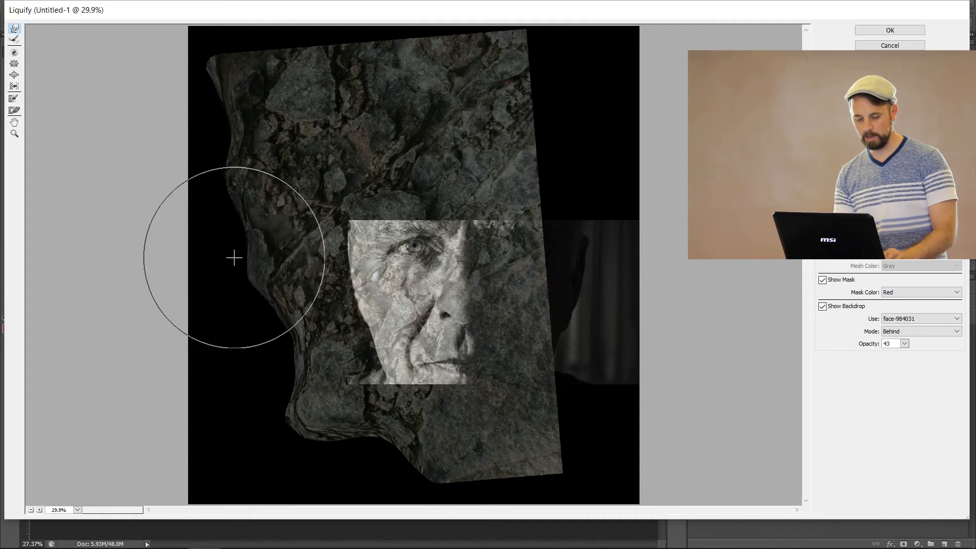
pyautogui.moveTo(234, 258); pyautogui.dragTo(291, 99)
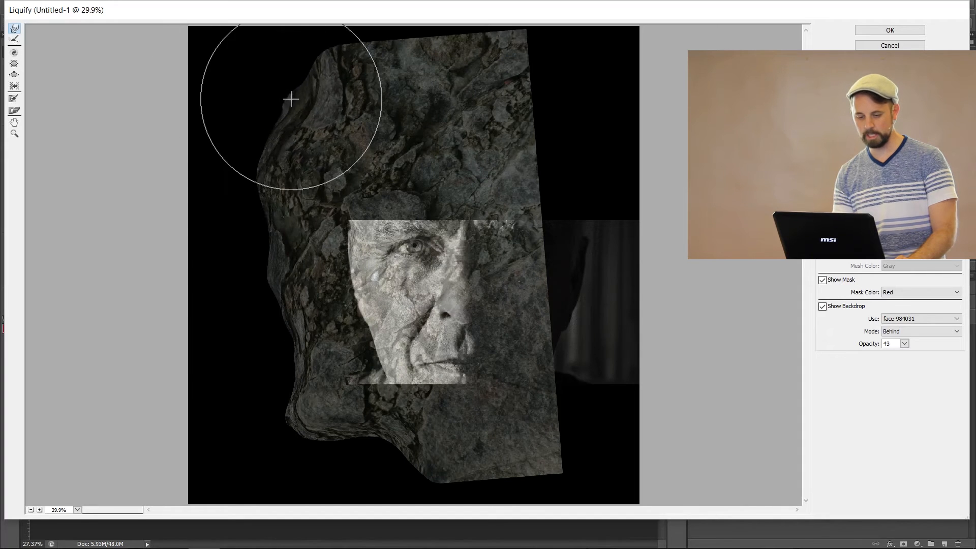
pyautogui.moveTo(291, 99); pyautogui.dragTo(295, 304)
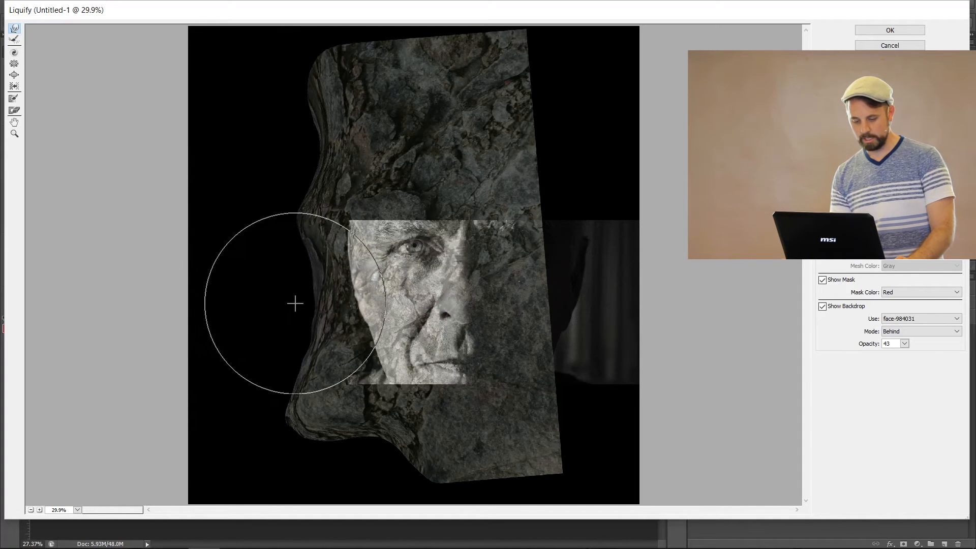
pyautogui.moveTo(294, 304); pyautogui.dragTo(369, 465)
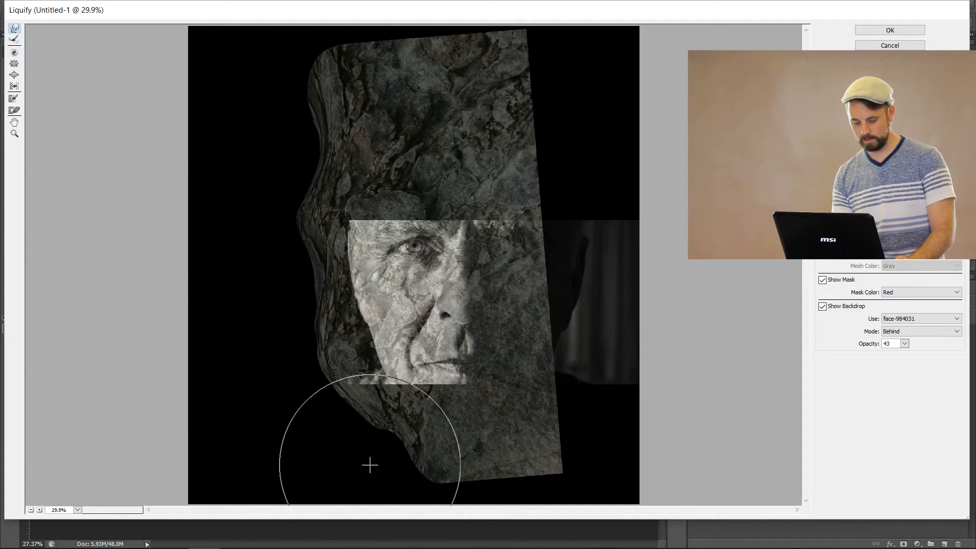
pyautogui.moveTo(369, 465); pyautogui.dragTo(548, 471)
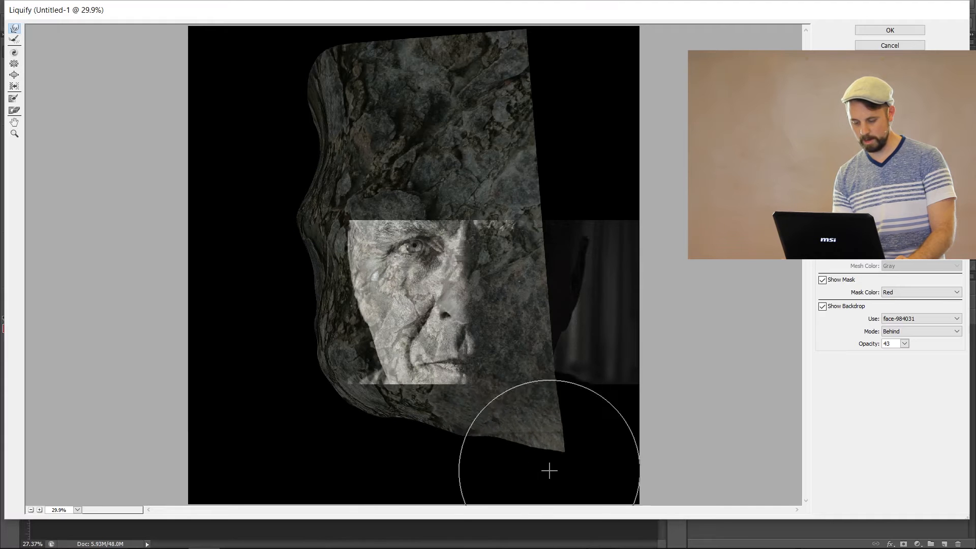
# - Push the rock's right side and top inward, tucking the left edge toward the temple
pyautogui.moveTo(549, 471); pyautogui.dragTo(551, 363)
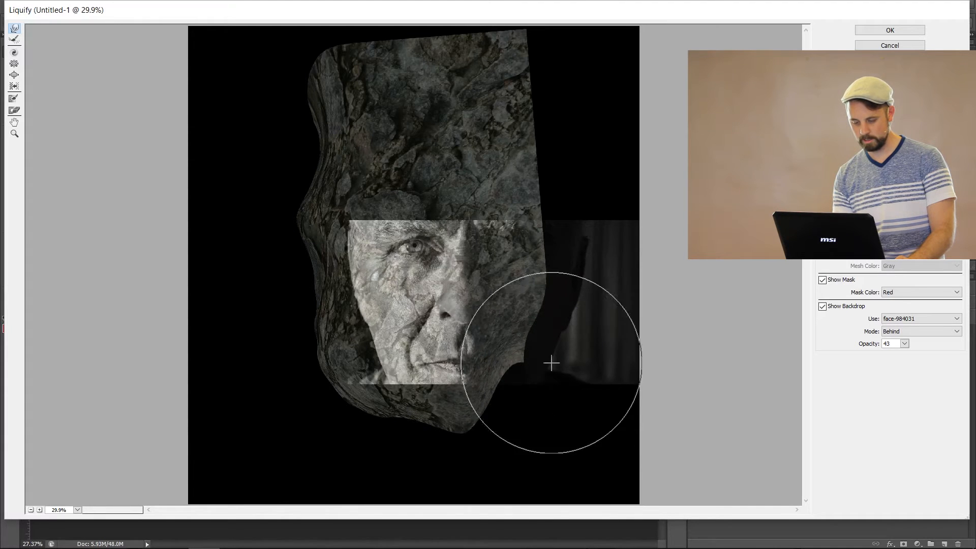
pyautogui.moveTo(553, 363); pyautogui.dragTo(462, 101)
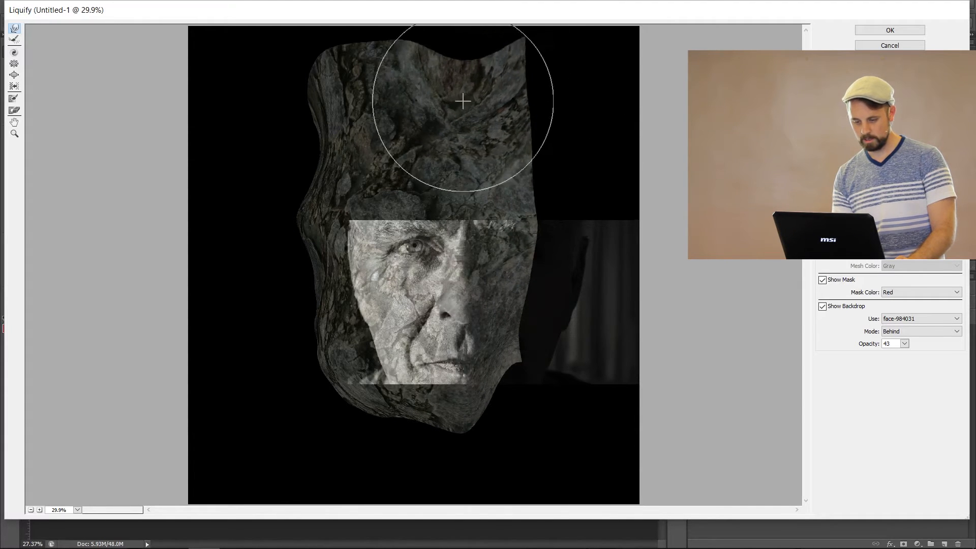
pyautogui.moveTo(462, 102); pyautogui.dragTo(478, 50)
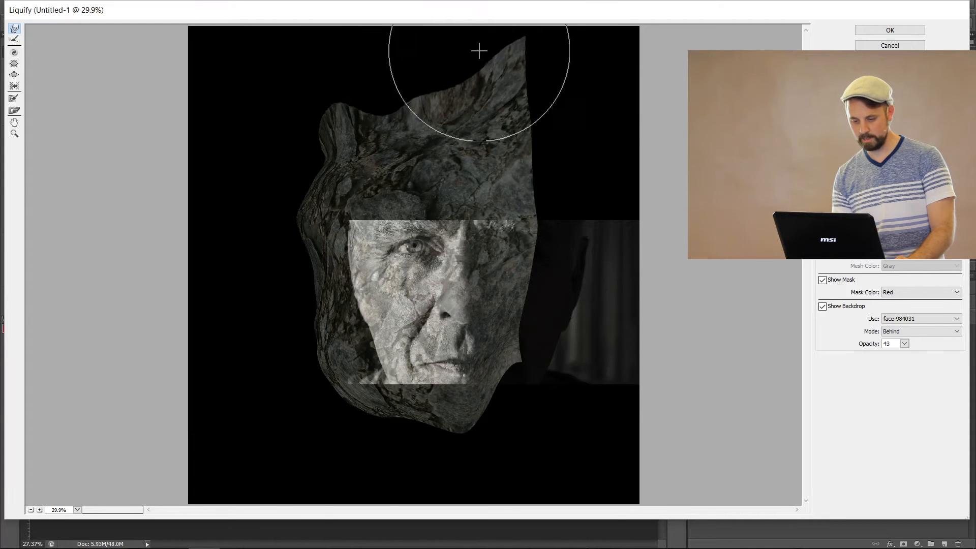
pyautogui.moveTo(480, 51); pyautogui.dragTo(427, 97)
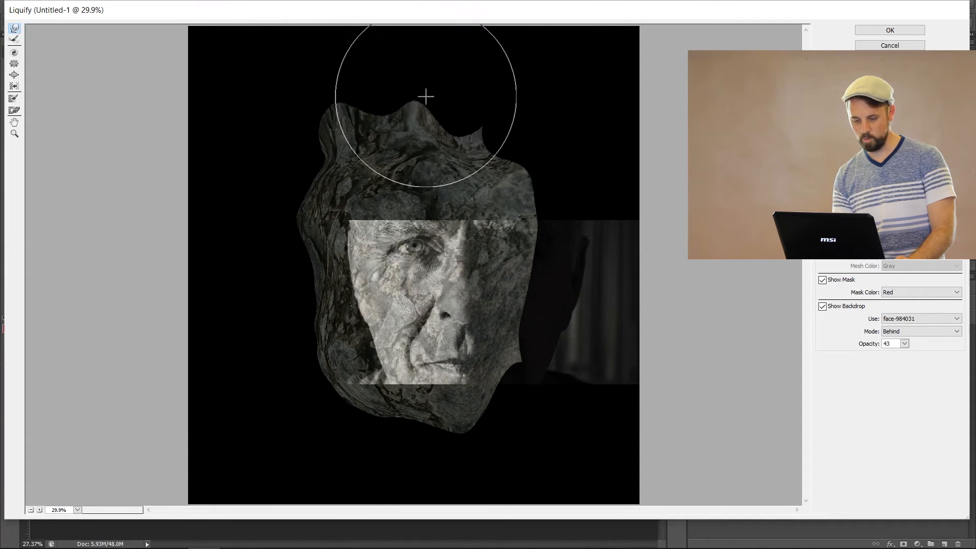
pyautogui.moveTo(427, 97); pyautogui.dragTo(291, 207)
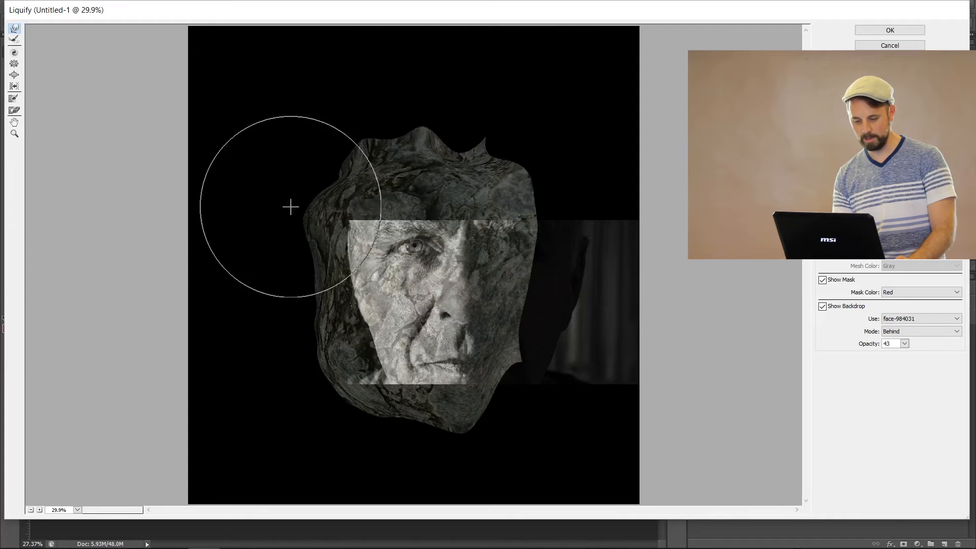
pyautogui.moveTo(291, 207); pyautogui.dragTo(295, 284)
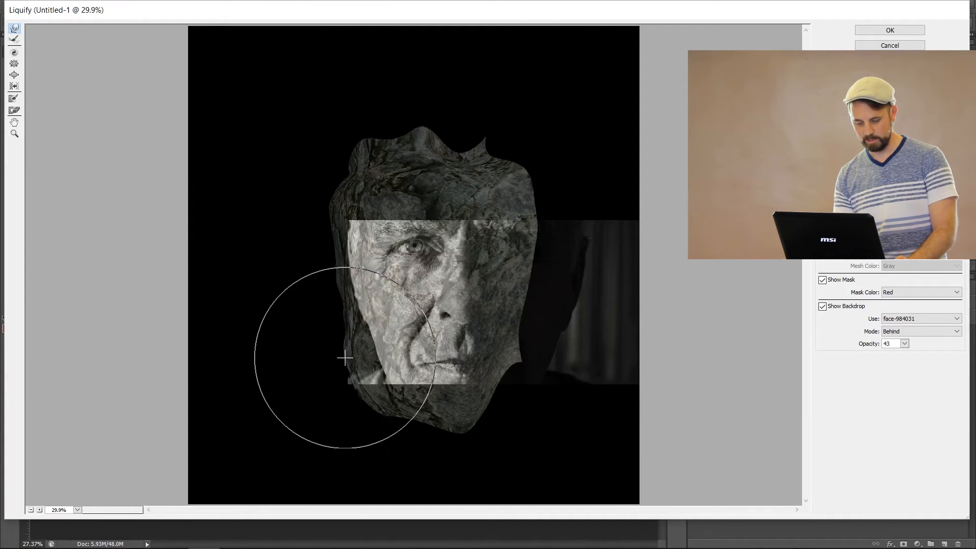
pyautogui.moveTo(346, 358); pyautogui.dragTo(336, 360)
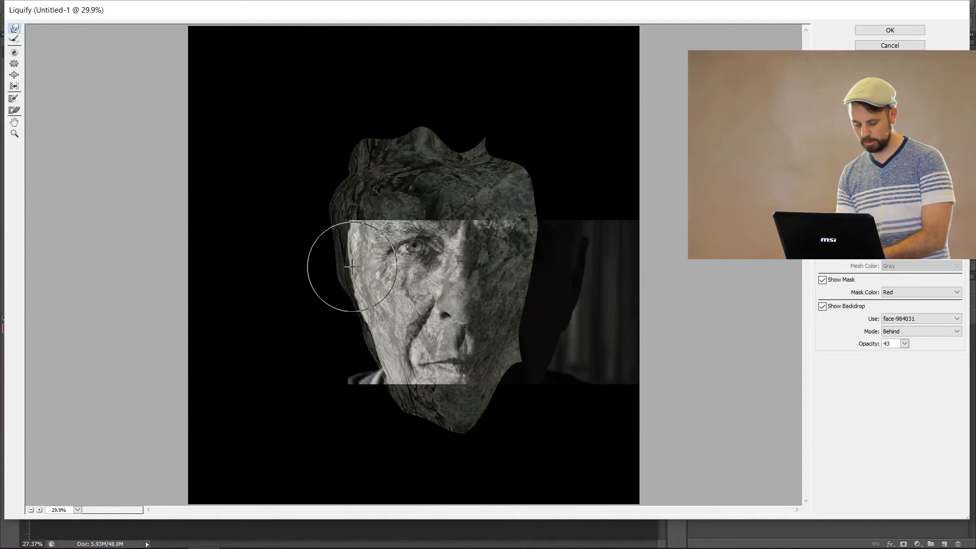
pyautogui.moveTo(83, 479)
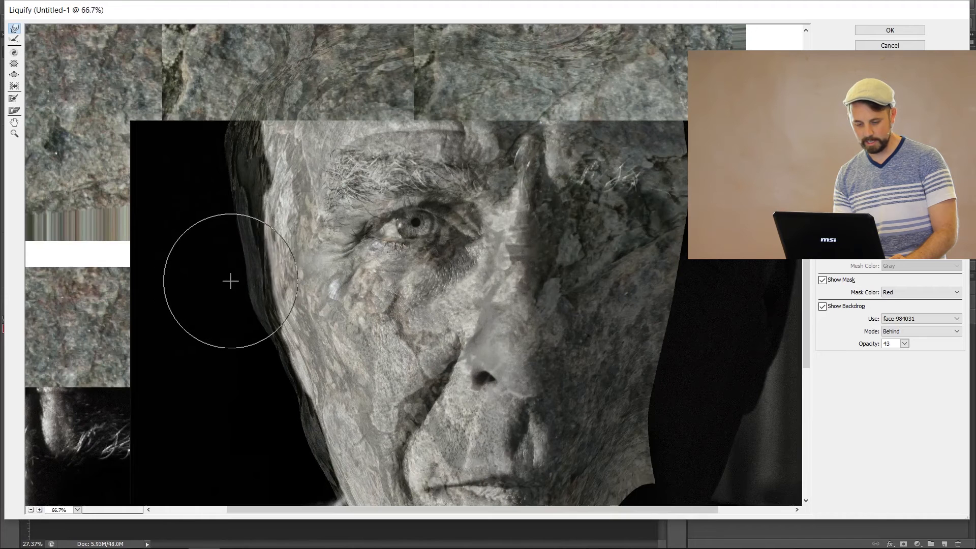
# - Fit the rock edge to the left cheek, temple and forehead outline
pyautogui.moveTo(230, 280); pyautogui.dragTo(262, 329)
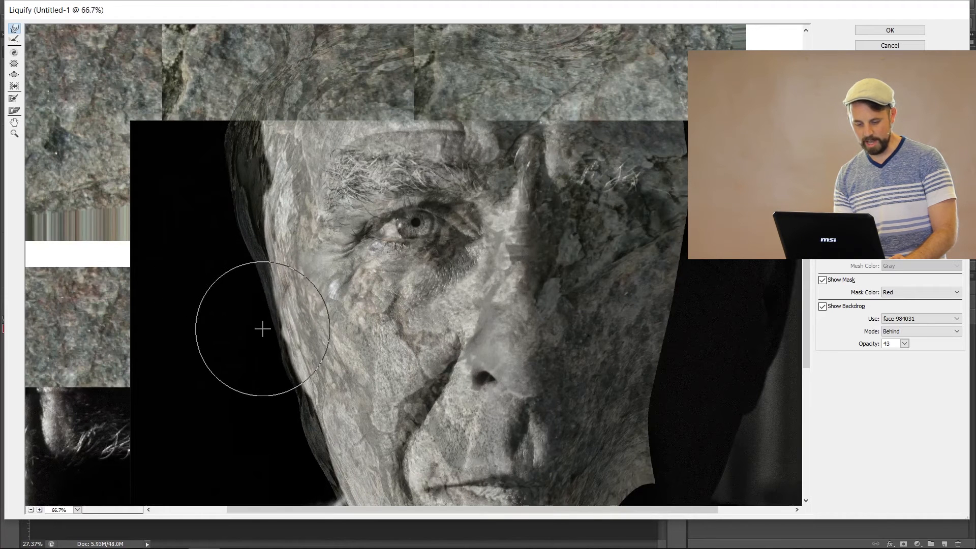
pyautogui.moveTo(261, 329); pyautogui.dragTo(278, 388)
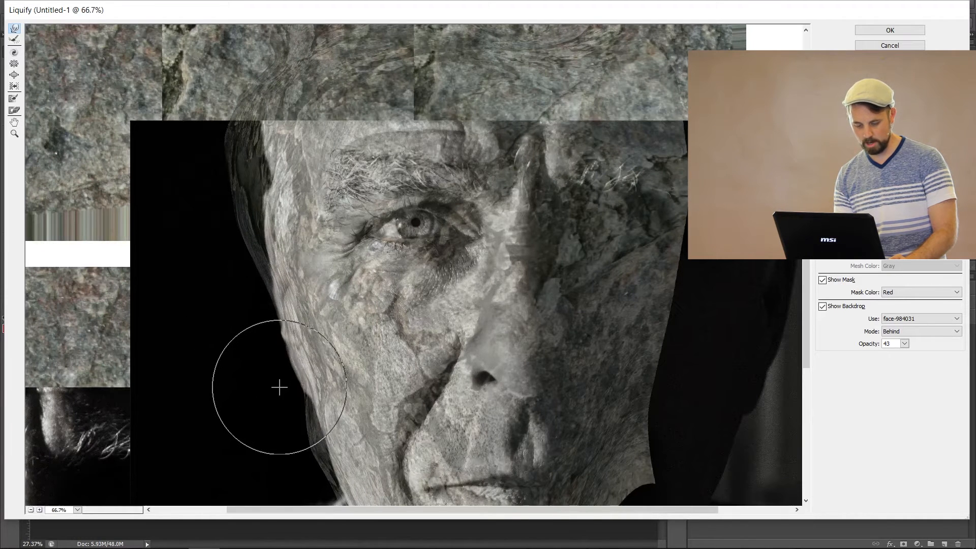
pyautogui.moveTo(280, 387); pyautogui.dragTo(244, 256)
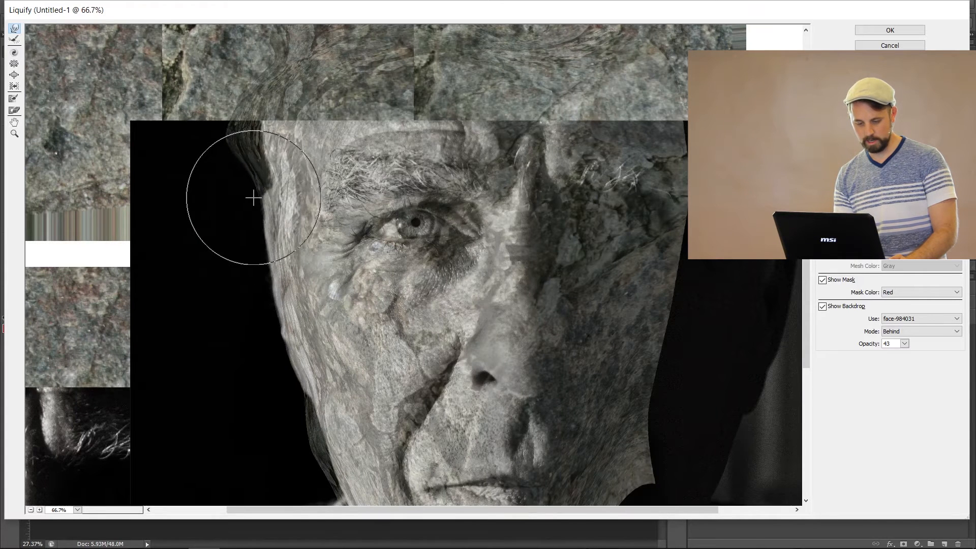
pyautogui.moveTo(255, 199); pyautogui.dragTo(254, 157)
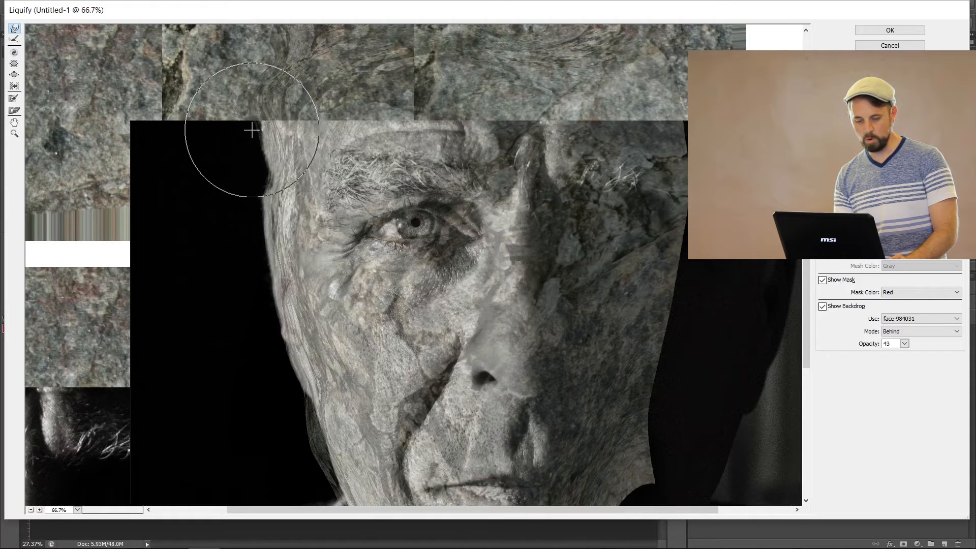
pyautogui.moveTo(252, 131); pyautogui.dragTo(265, 145)
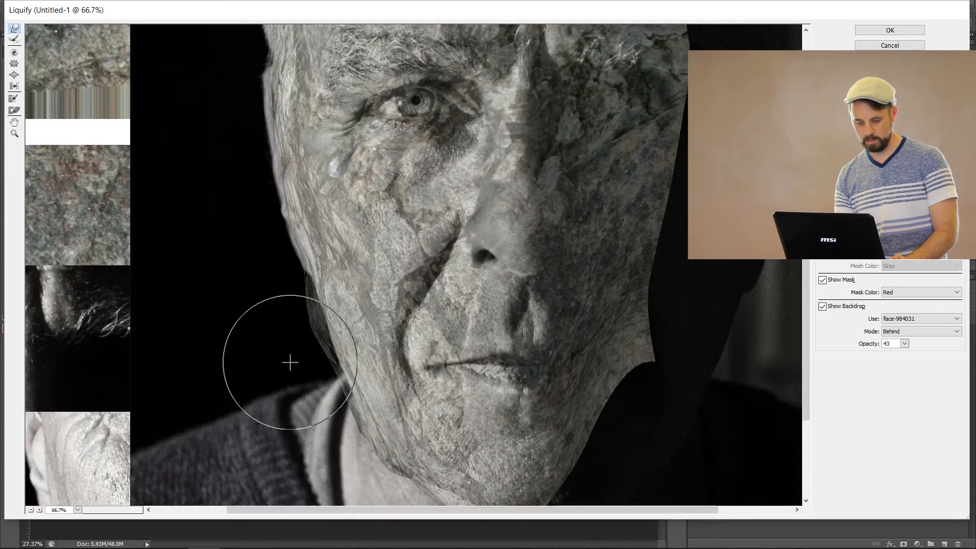
# - Warp the rock texture along the jawline and around the bottom of the chin
pyautogui.moveTo(290, 363); pyautogui.dragTo(306, 258)
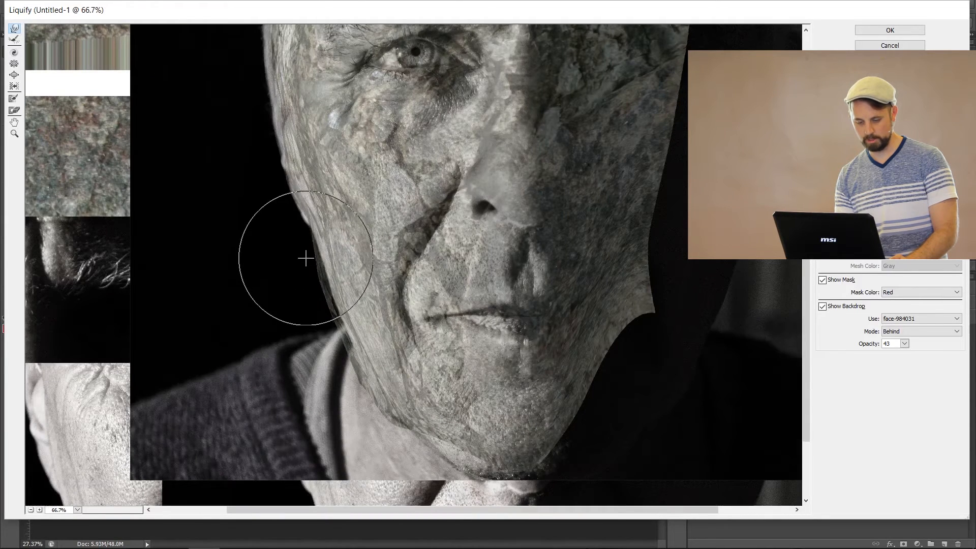
pyautogui.moveTo(305, 258); pyautogui.dragTo(319, 284)
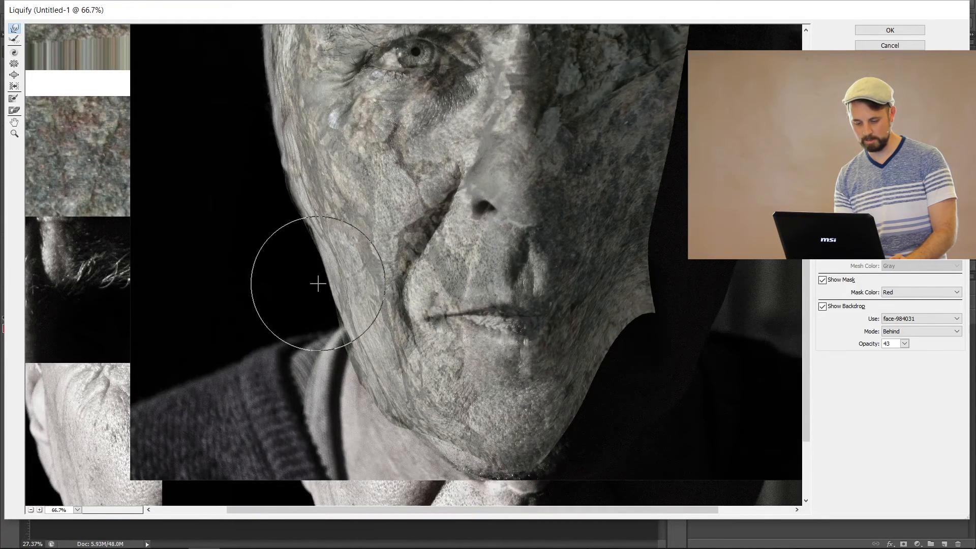
pyautogui.moveTo(319, 283); pyautogui.dragTo(330, 347)
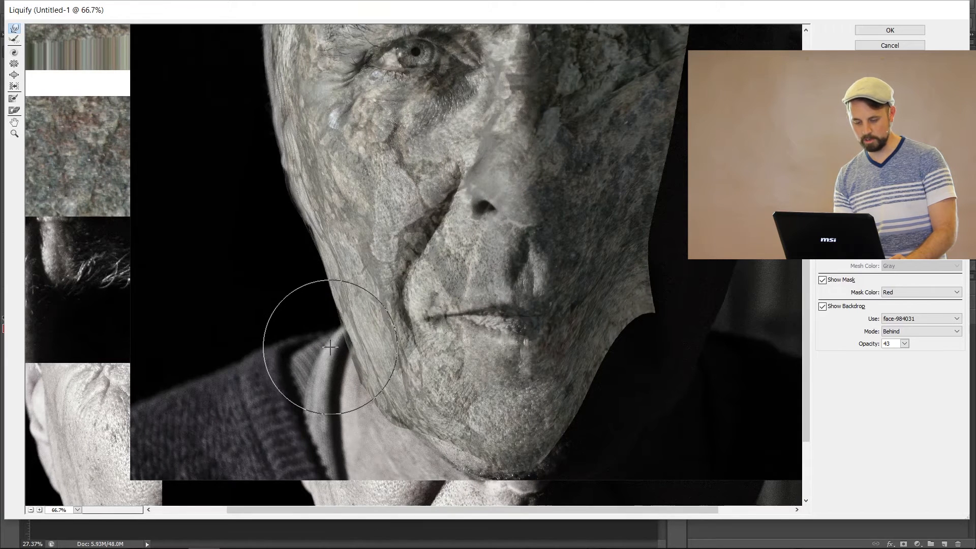
pyautogui.moveTo(330, 347); pyautogui.dragTo(350, 384)
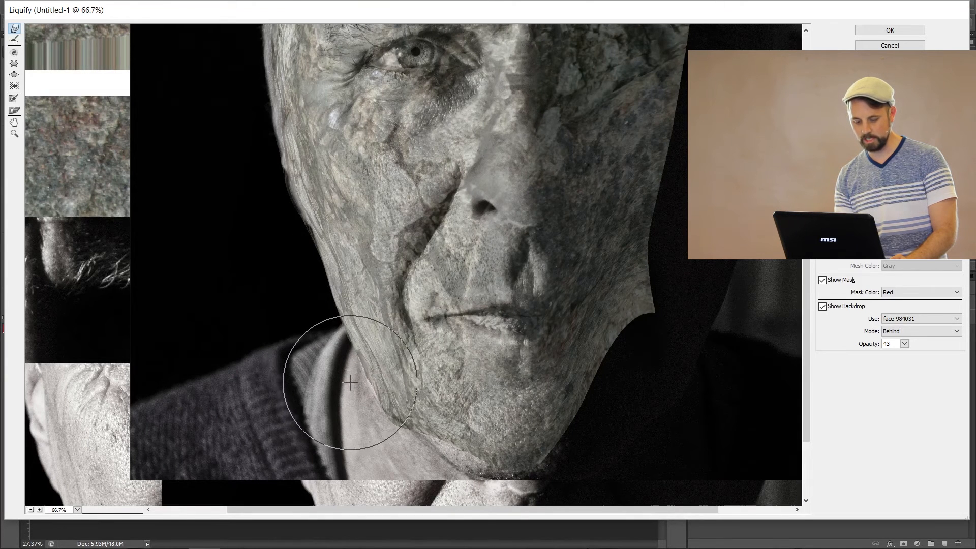
pyautogui.moveTo(349, 385); pyautogui.dragTo(363, 332)
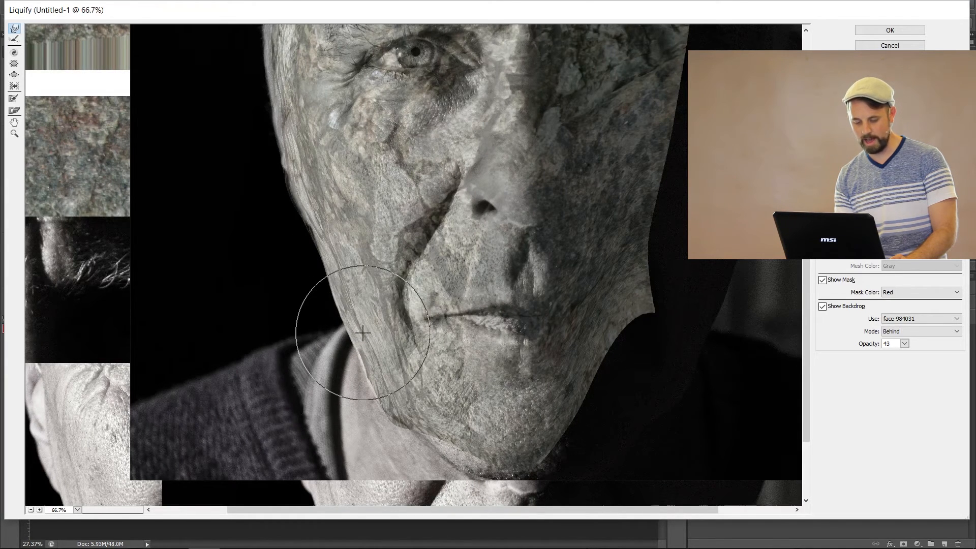
pyautogui.moveTo(362, 333); pyautogui.dragTo(368, 371)
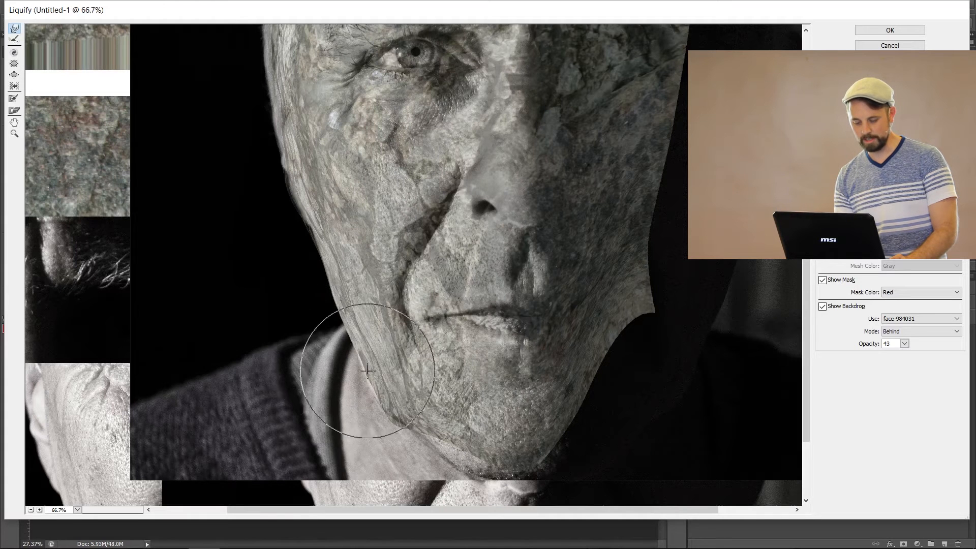
pyautogui.moveTo(368, 371); pyautogui.dragTo(389, 441)
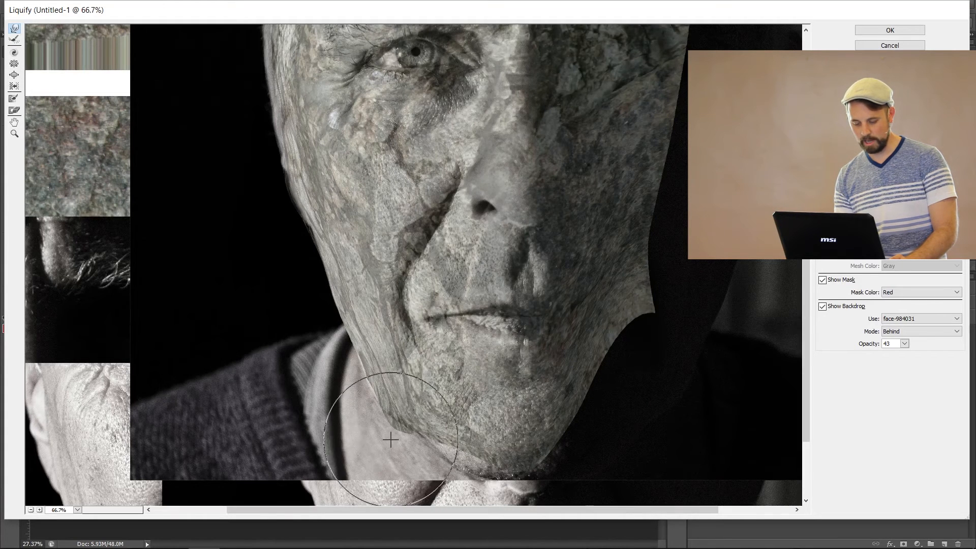
pyautogui.moveTo(390, 441); pyautogui.dragTo(382, 379)
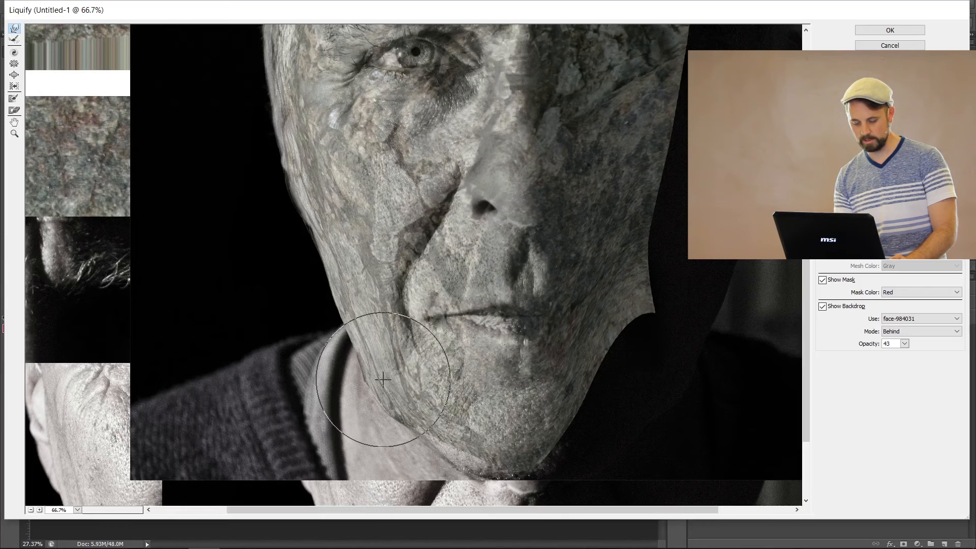
pyautogui.moveTo(383, 380); pyautogui.dragTo(382, 397)
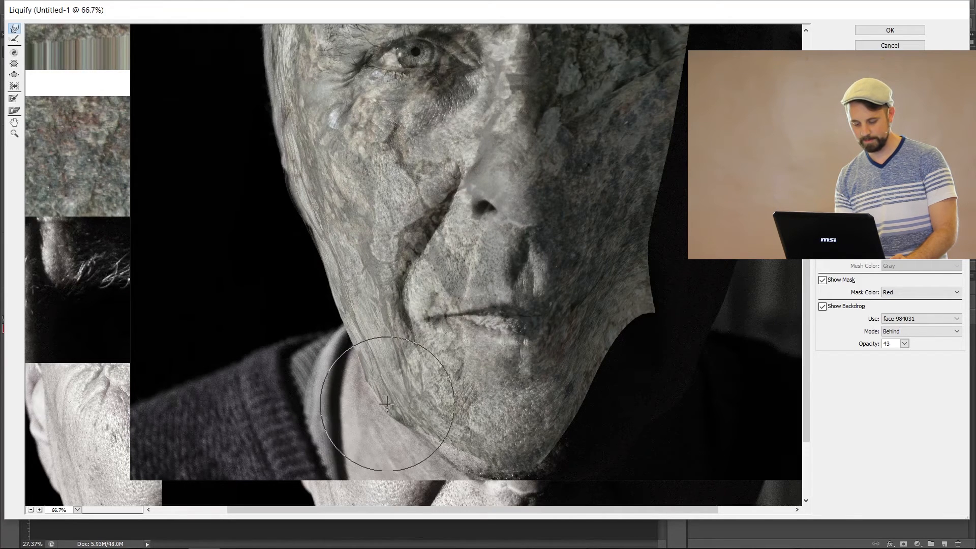
pyautogui.moveTo(388, 405); pyautogui.dragTo(458, 444)
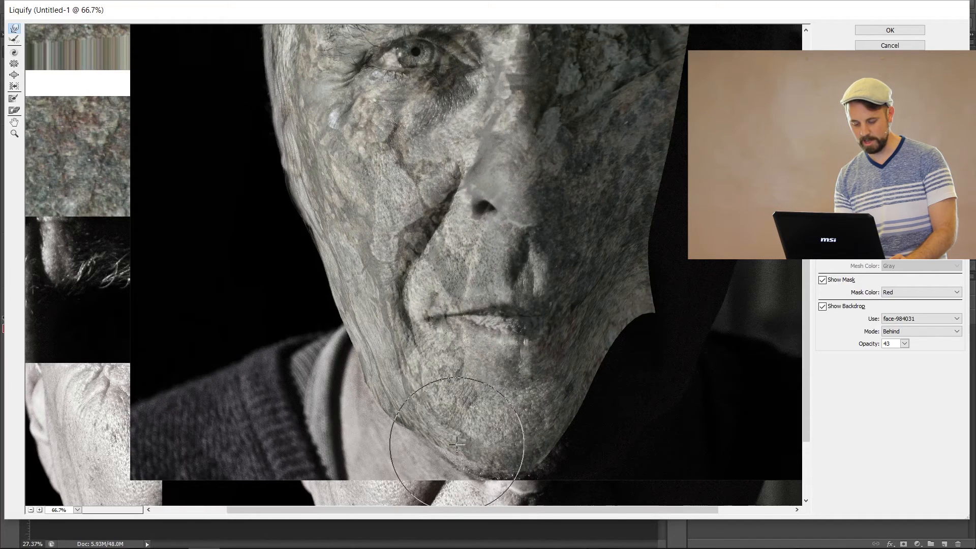
pyautogui.moveTo(457, 442); pyautogui.dragTo(471, 458)
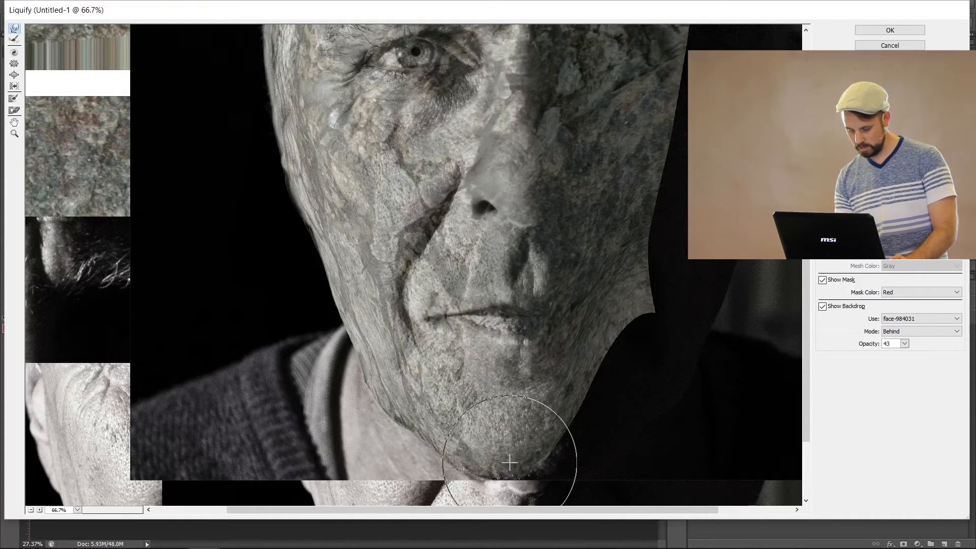
pyautogui.moveTo(509, 463); pyautogui.dragTo(542, 452)
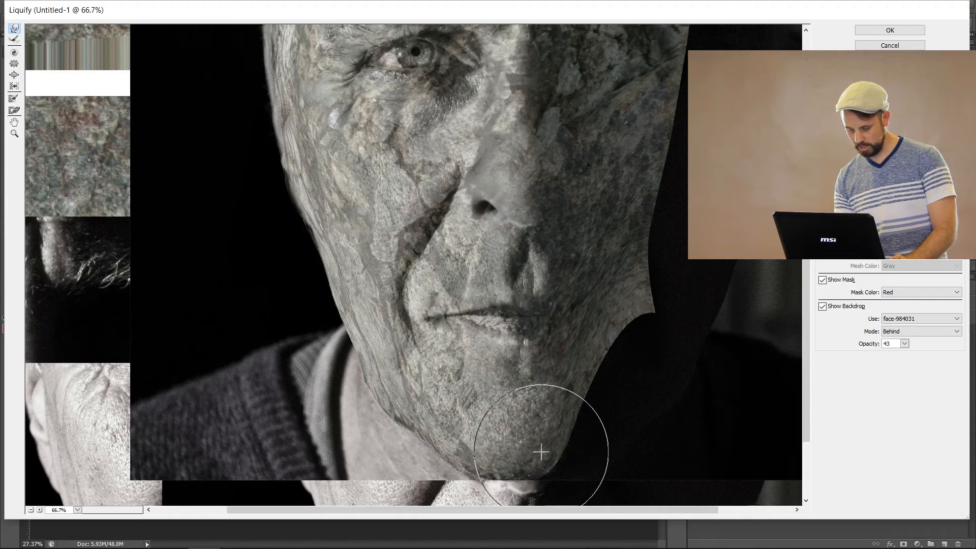
# - Push the texture down over the forehead and along the brow
pyautogui.moveTo(540, 453); pyautogui.dragTo(624, 344)
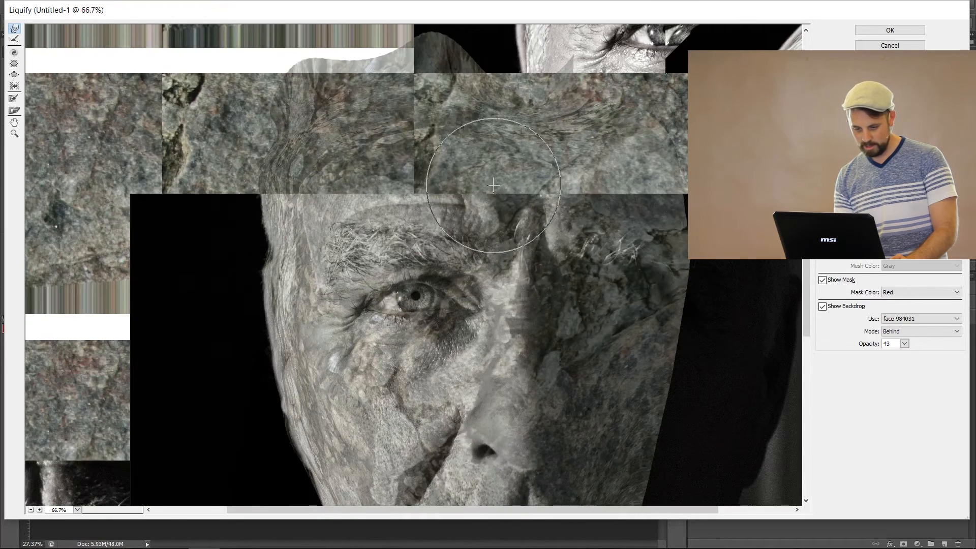
pyautogui.moveTo(495, 185); pyautogui.dragTo(380, 194)
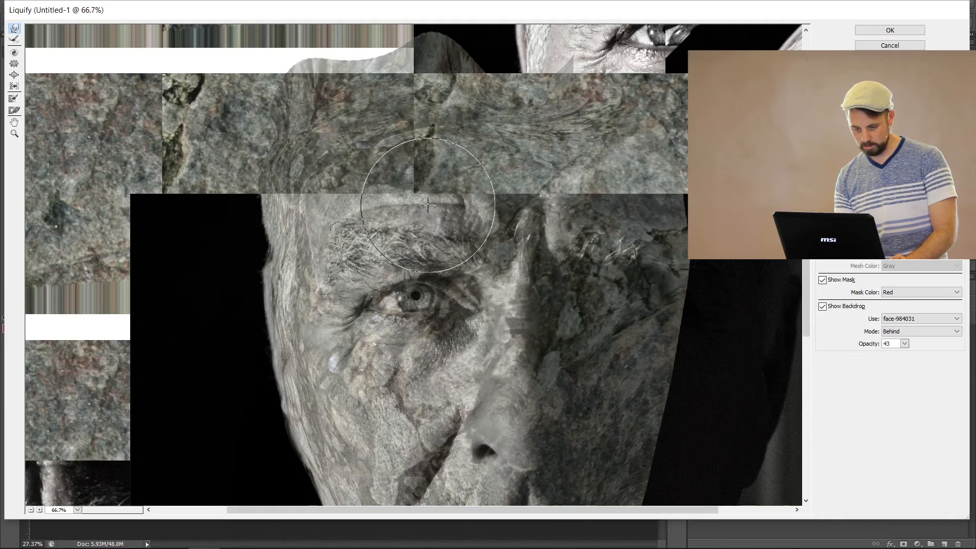
pyautogui.moveTo(428, 205); pyautogui.dragTo(447, 385)
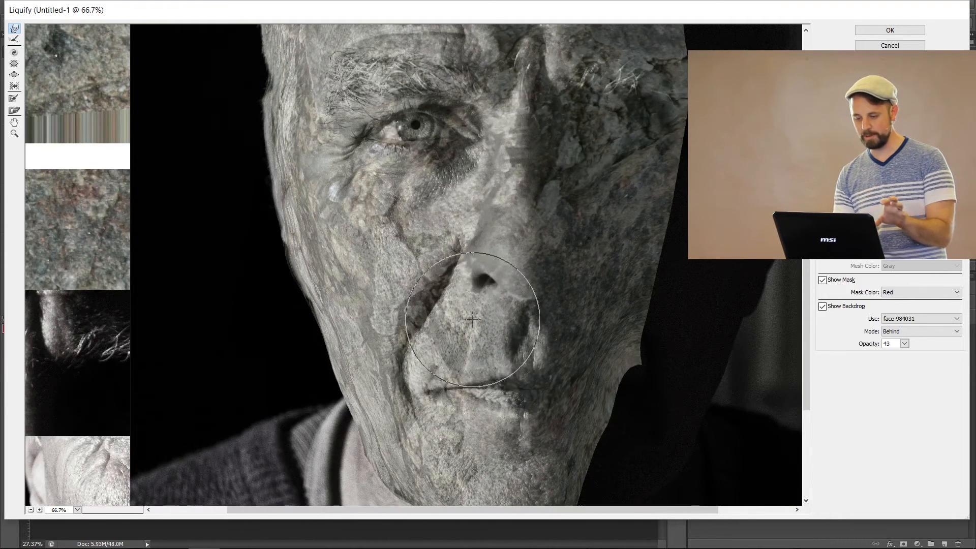
# - Apply the Liquify warp to the Layer 2 rock texture
pyautogui.click(889, 30)
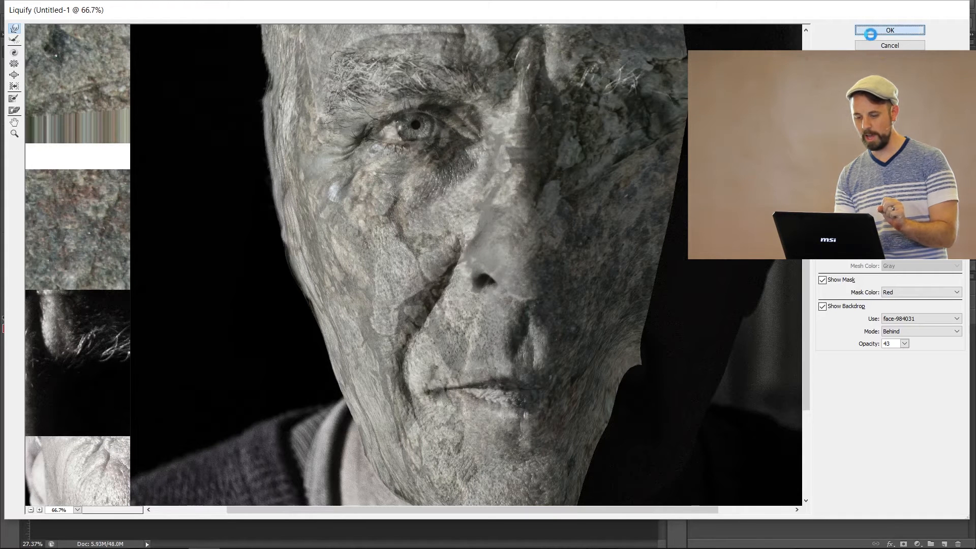
pyautogui.click(890, 30)
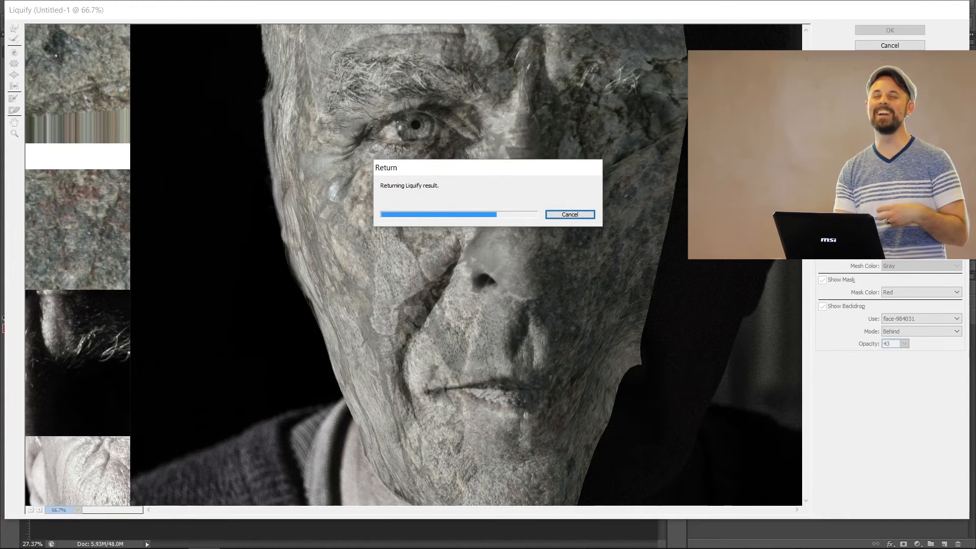
pyautogui.click(889, 29)
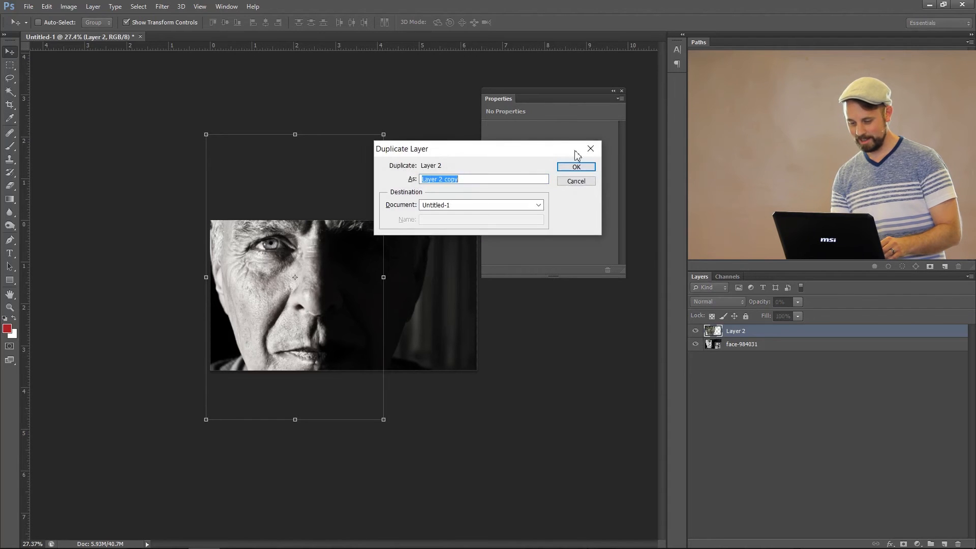
# - Duplicate Layer 2, then reopen Liquify on Layer 2 copy, zoomed in on the face
pyautogui.click(576, 167)
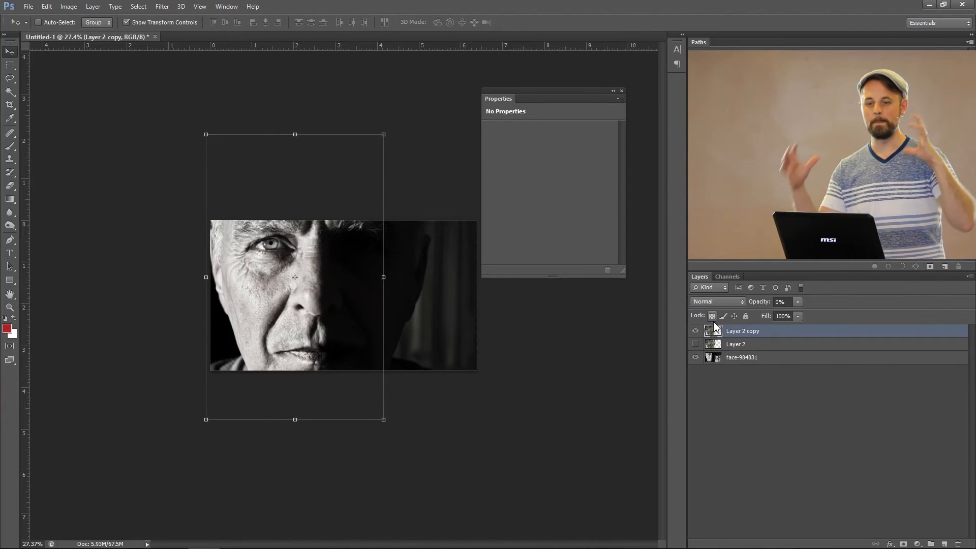
pyautogui.moveTo(712, 316)
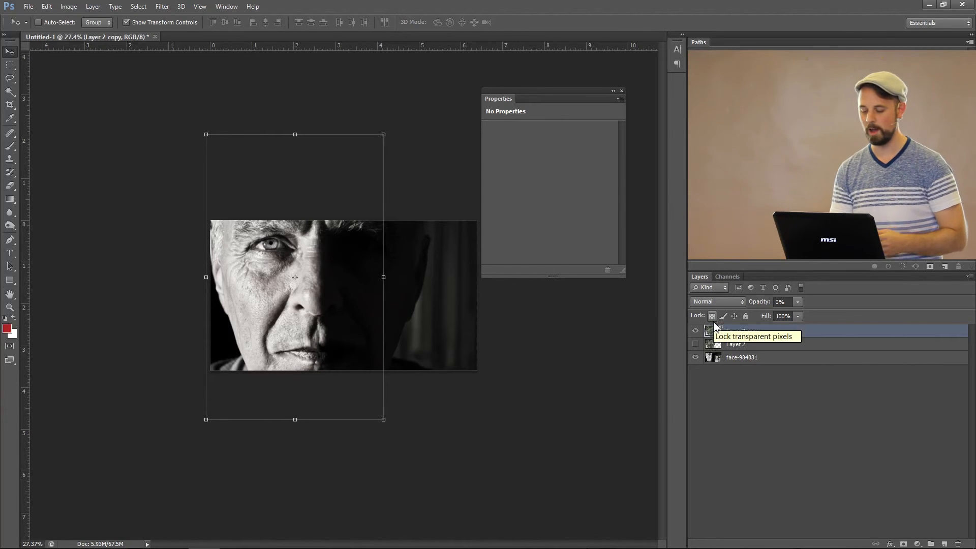
pyautogui.moveTo(277, 39)
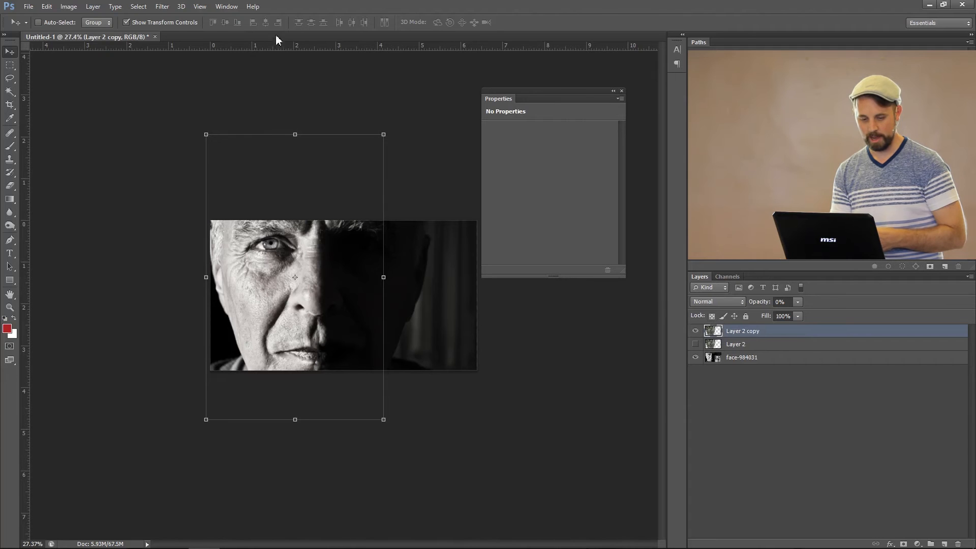
pyautogui.click(161, 6)
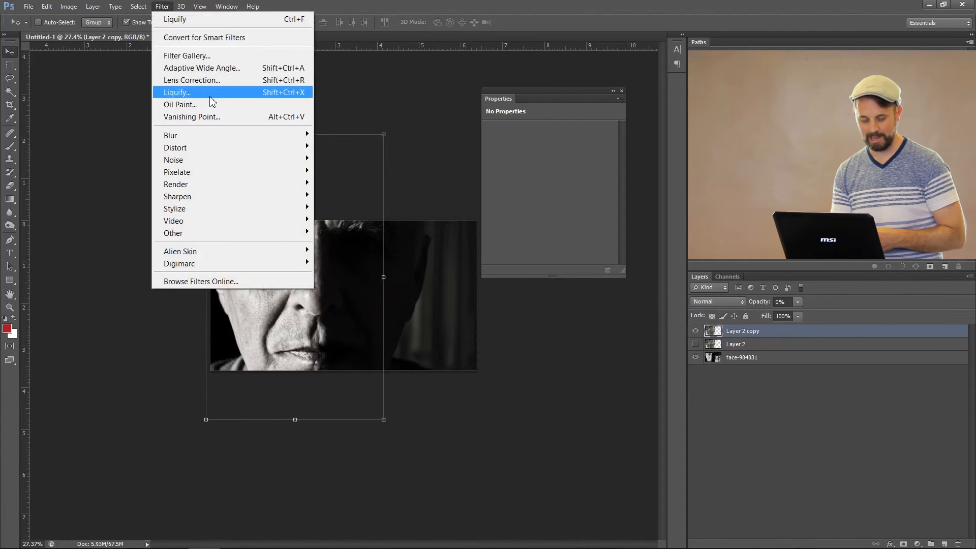
pyautogui.click(177, 92)
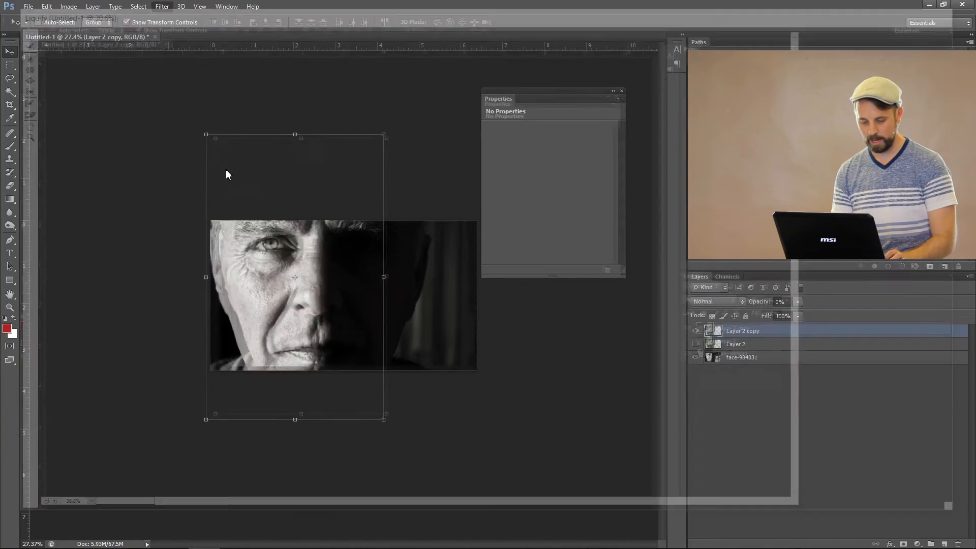
pyautogui.click(162, 6)
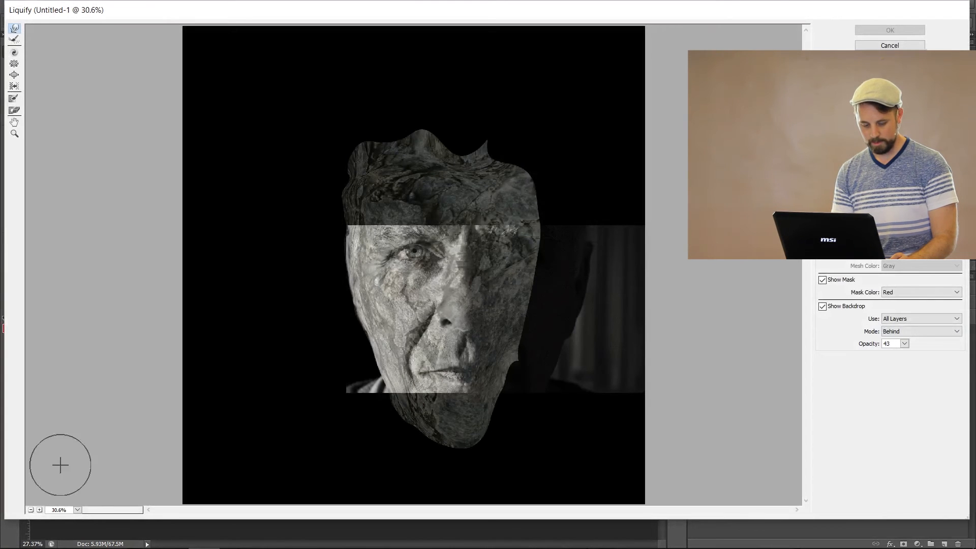
pyautogui.click(39, 510)
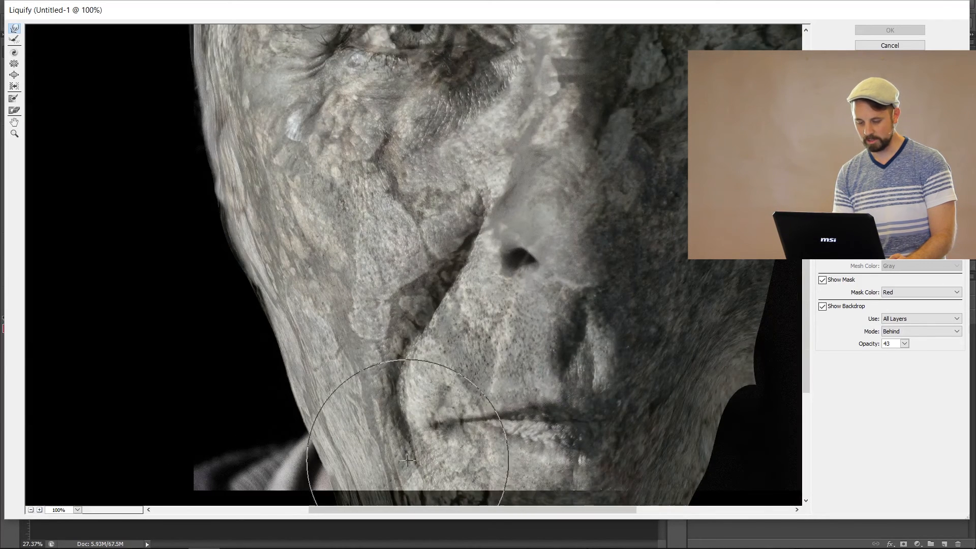
# - Warp the copied texture along the left cheek, the nose crease, the nose side, and above the upper lip
pyautogui.moveTo(408, 461); pyautogui.dragTo(389, 257)
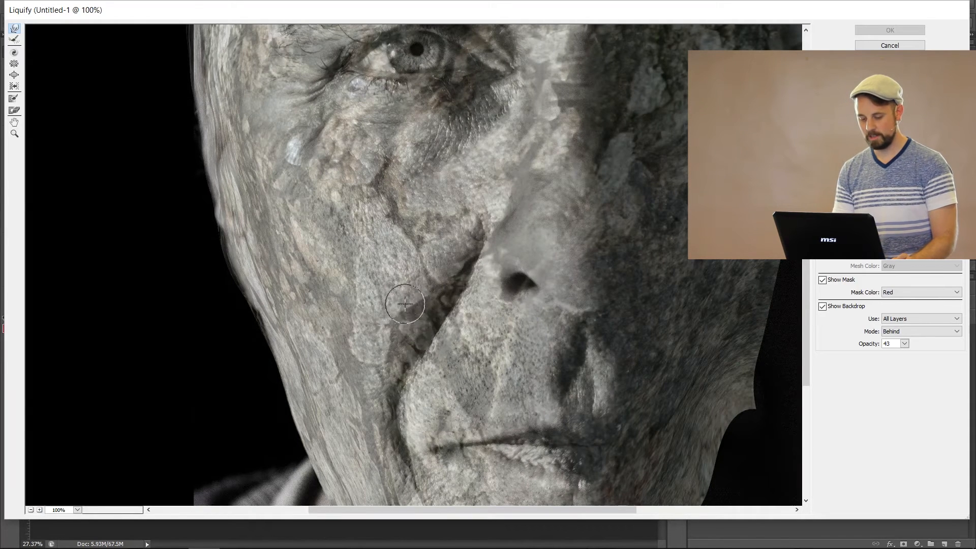
pyautogui.moveTo(404, 305); pyautogui.dragTo(385, 344)
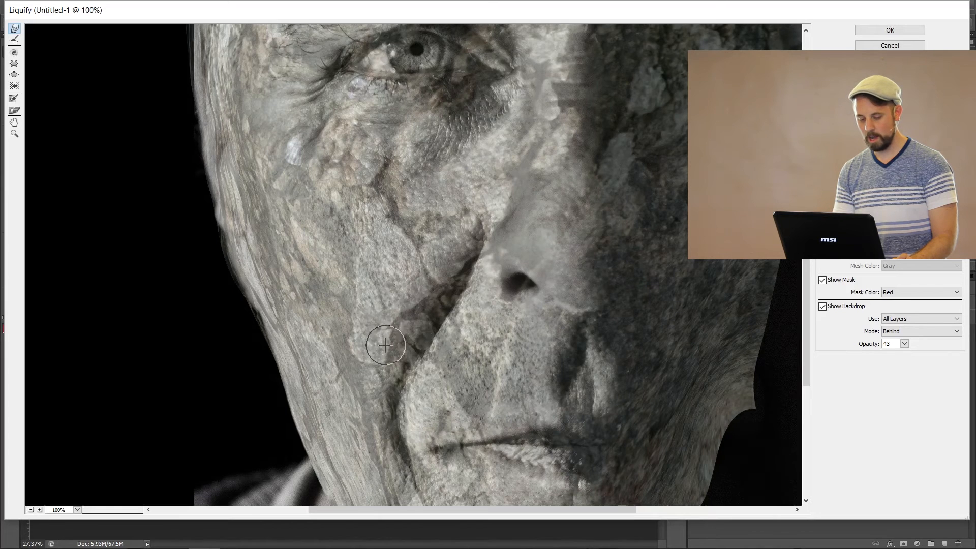
pyautogui.moveTo(385, 344); pyautogui.dragTo(383, 451)
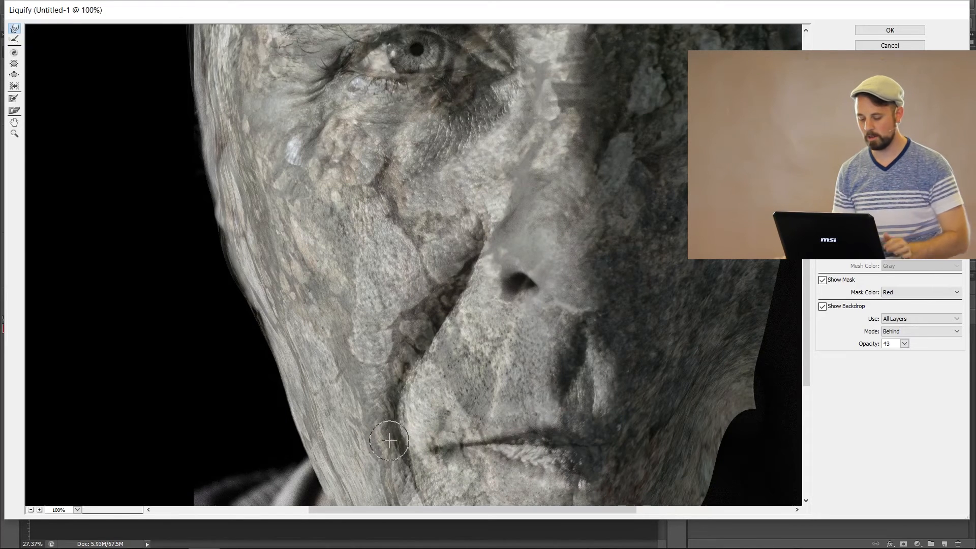
pyautogui.moveTo(412, 407)
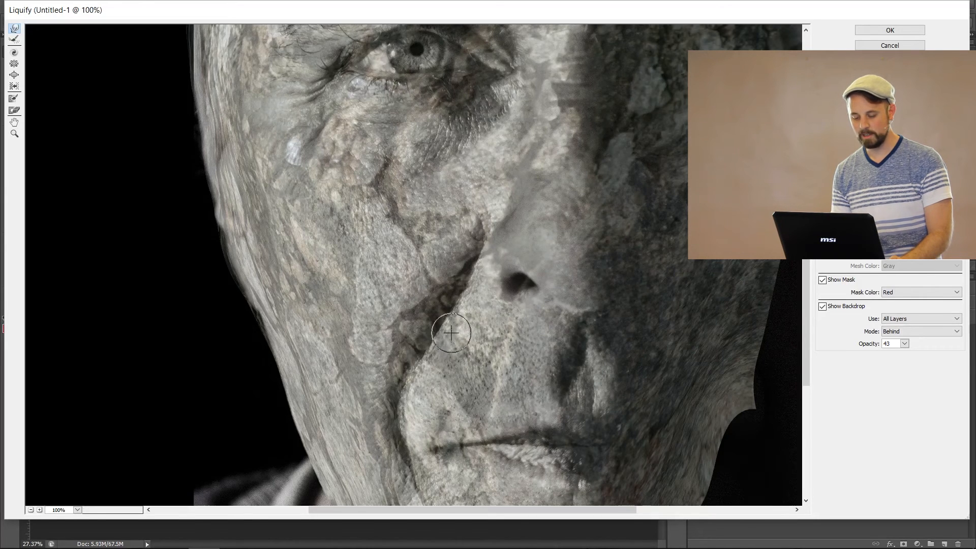
pyautogui.moveTo(452, 333); pyautogui.dragTo(487, 282)
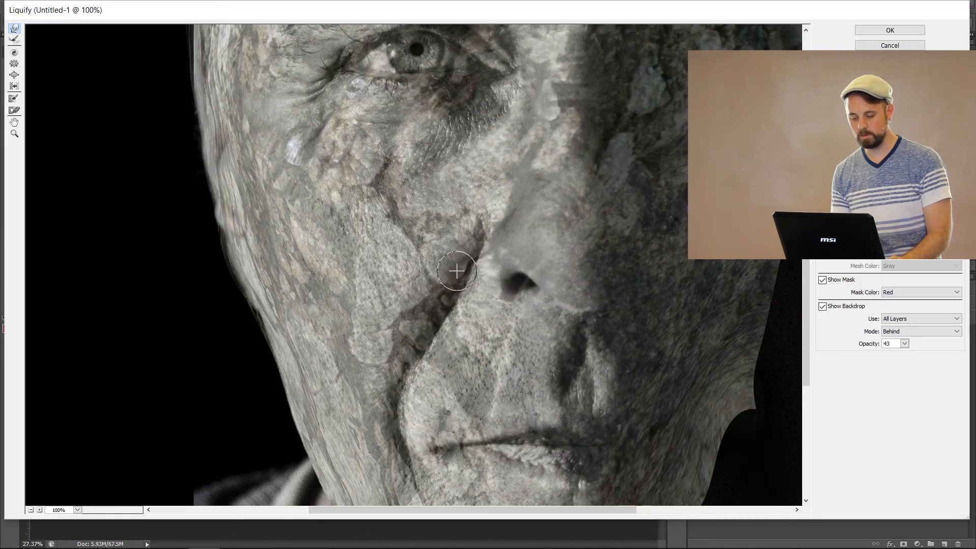
pyautogui.moveTo(456, 271); pyautogui.dragTo(400, 445)
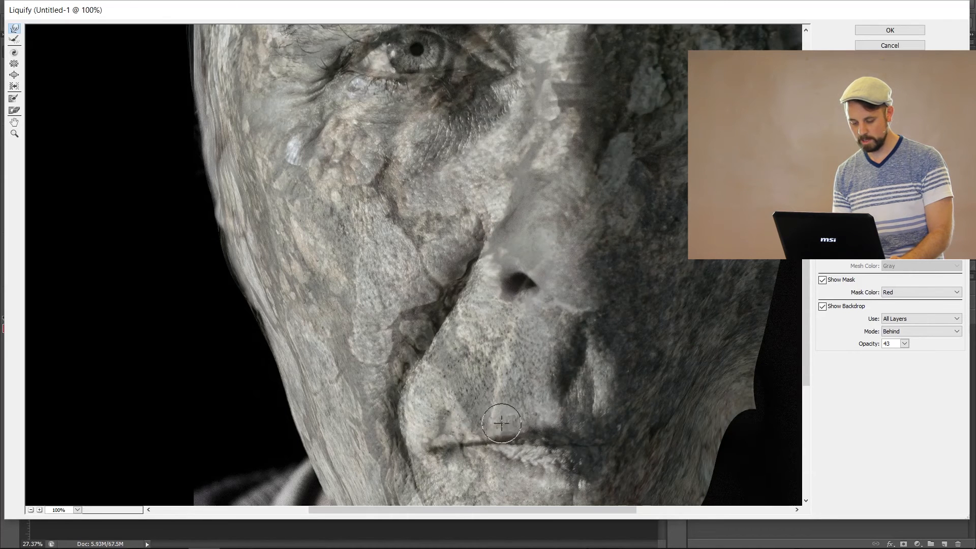
pyautogui.moveTo(501, 424); pyautogui.dragTo(538, 416)
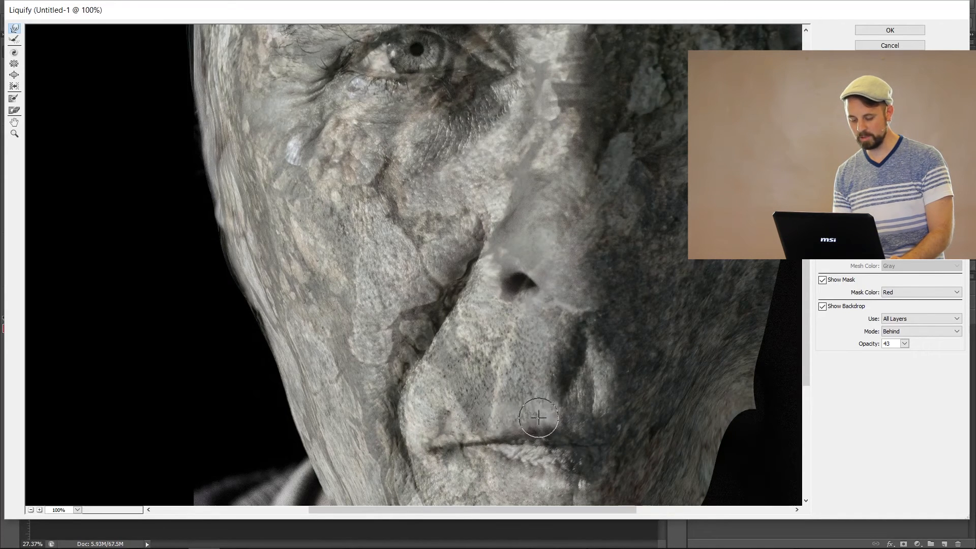
pyautogui.moveTo(577, 424)
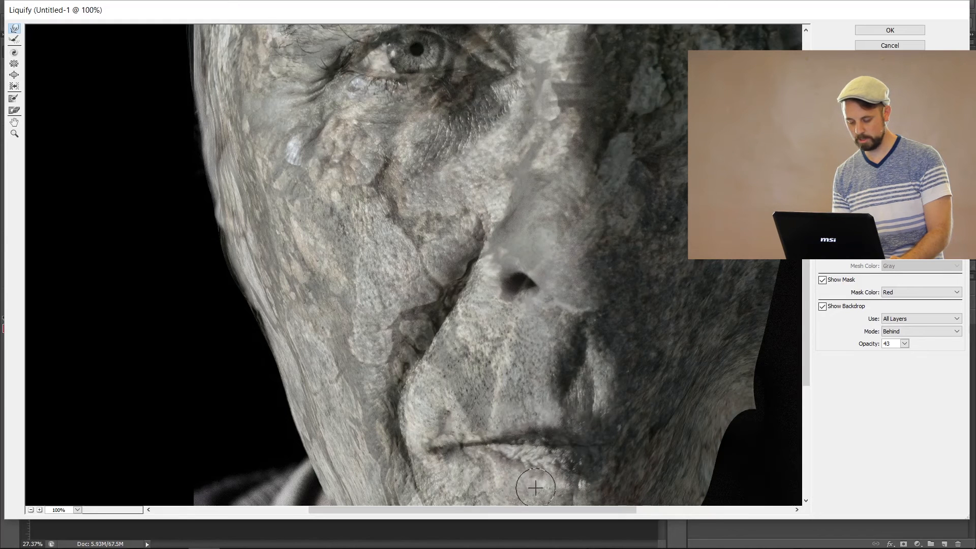
pyautogui.moveTo(603, 488)
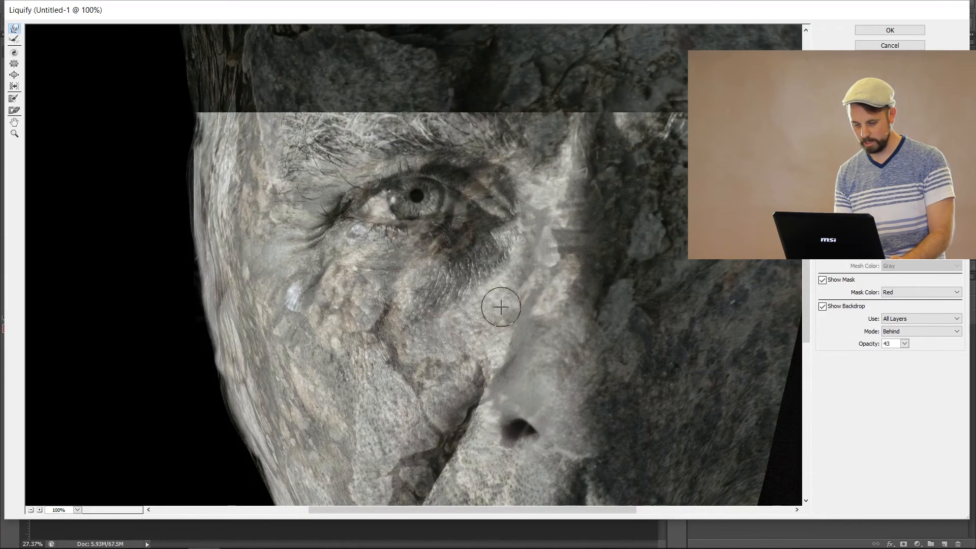
pyautogui.moveTo(501, 332)
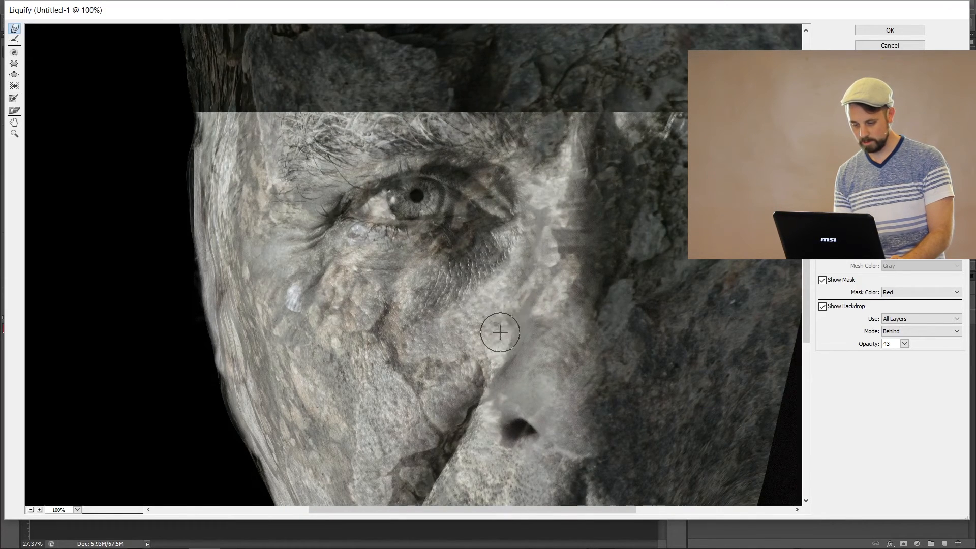
pyautogui.moveTo(507, 319)
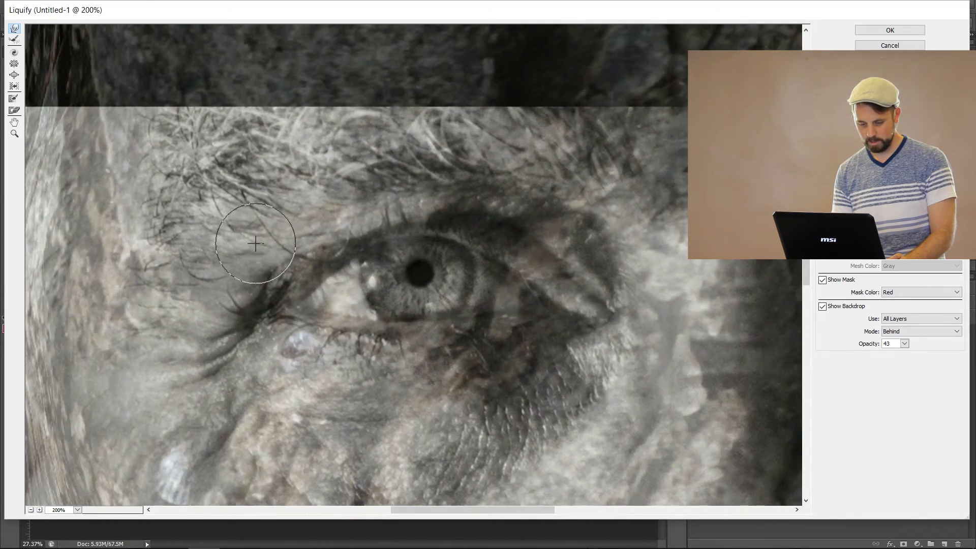
# - Warp the texture around the outer eyebrow, eye corner, eye bag, upper lid and iris
pyautogui.moveTo(255, 243); pyautogui.dragTo(254, 339)
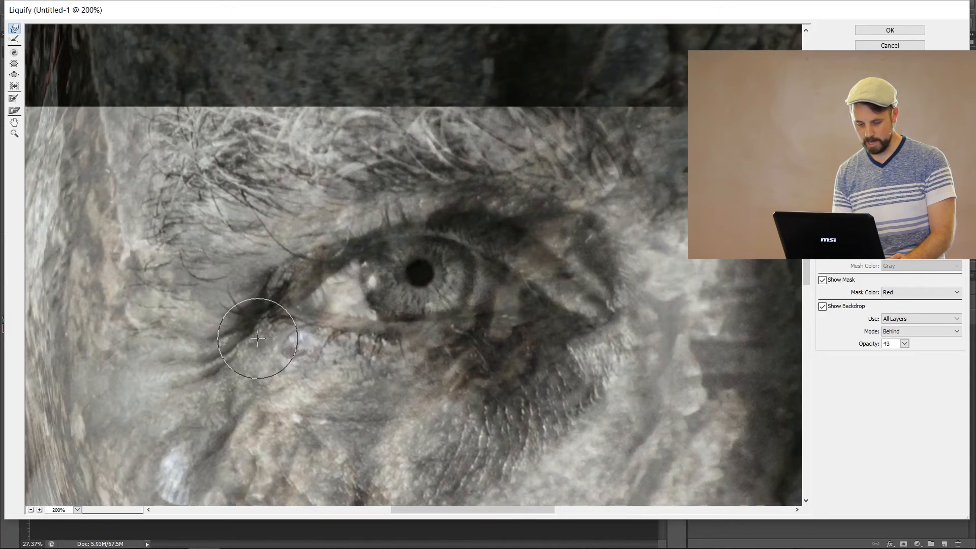
pyautogui.moveTo(257, 338); pyautogui.dragTo(367, 361)
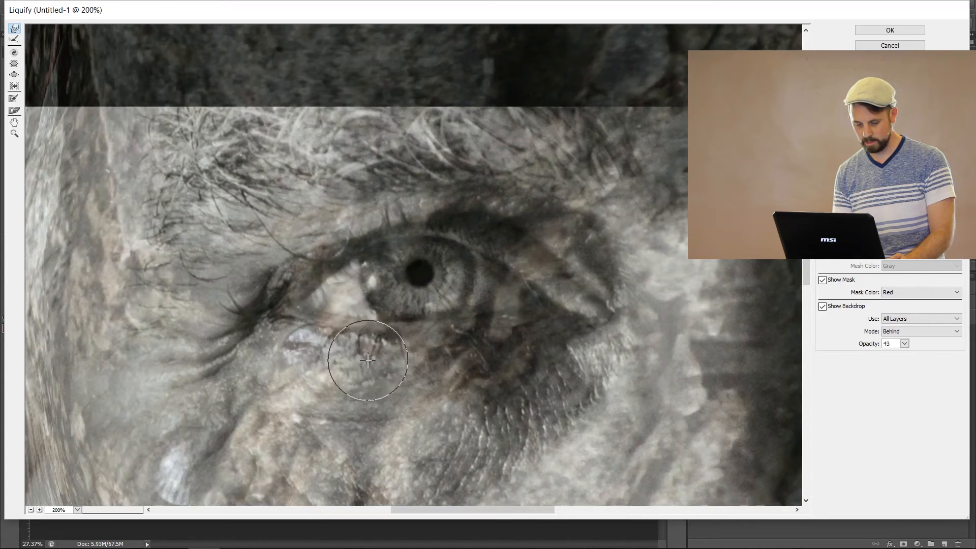
pyautogui.moveTo(367, 360); pyautogui.dragTo(498, 366)
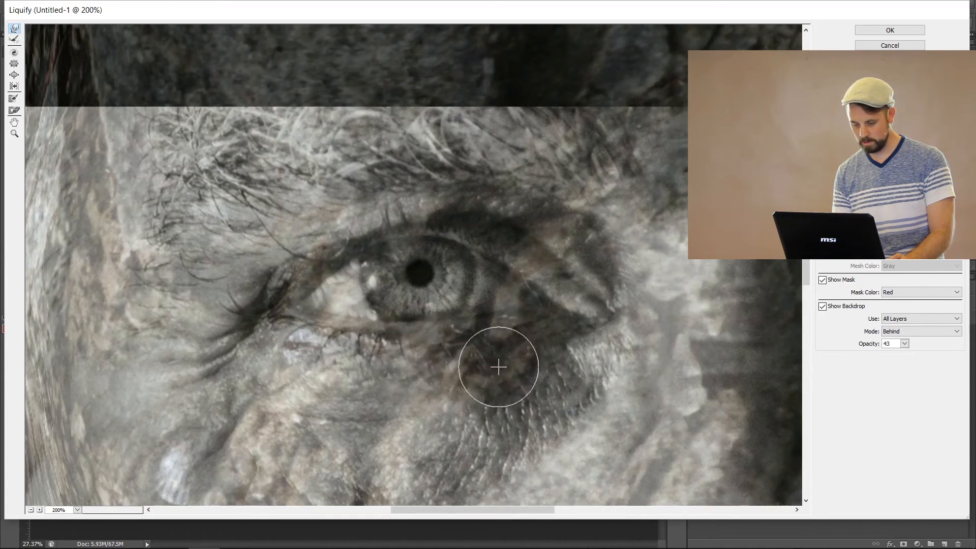
pyautogui.moveTo(499, 366); pyautogui.dragTo(600, 275)
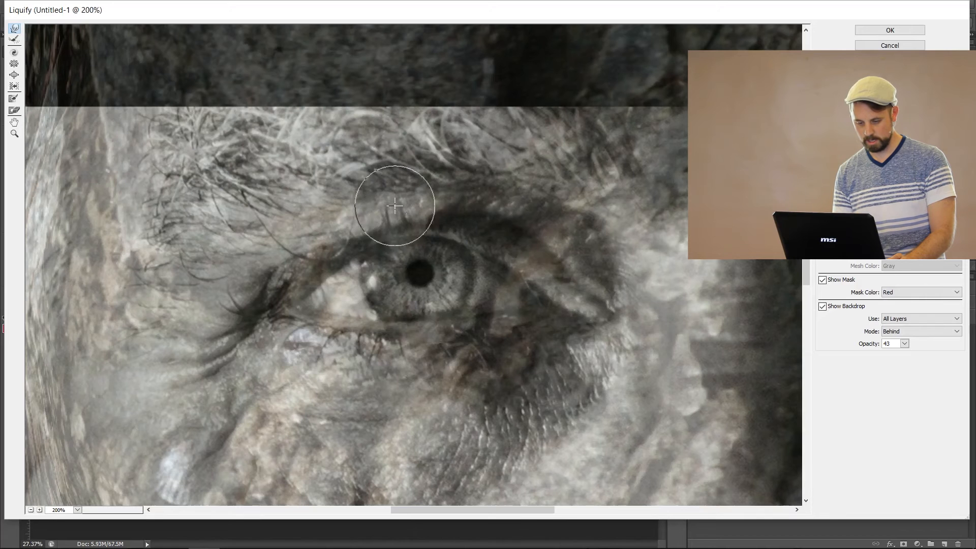
pyautogui.moveTo(396, 205); pyautogui.dragTo(342, 284)
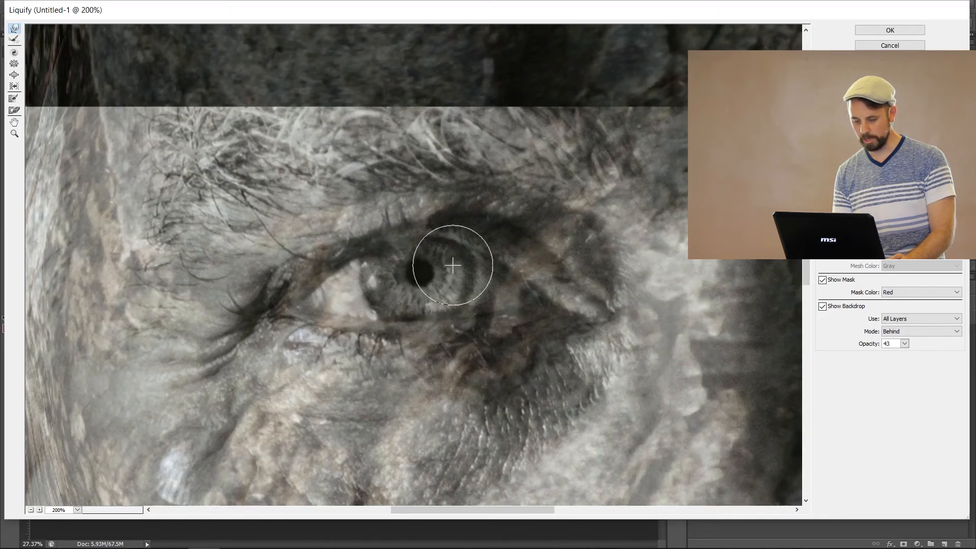
pyautogui.moveTo(451, 266); pyautogui.dragTo(451, 294)
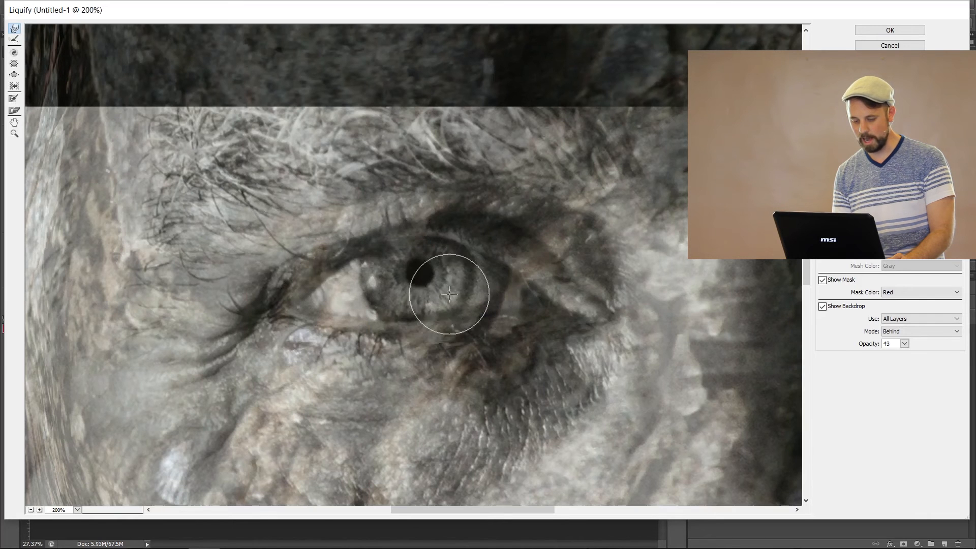
pyautogui.moveTo(448, 294); pyautogui.dragTo(349, 299)
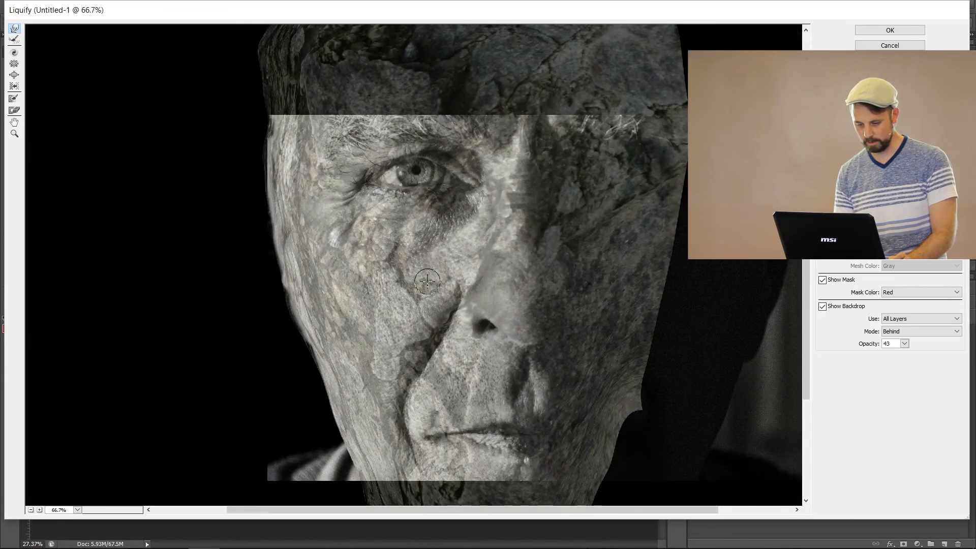
pyautogui.moveTo(889, 30)
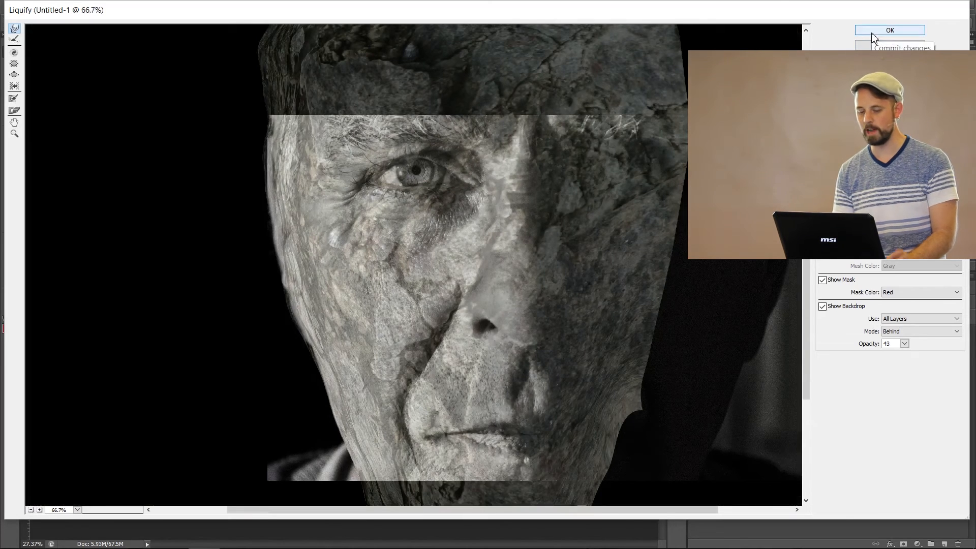
# - Commit the Liquify edits on Layer 2 copy
pyautogui.click(889, 30)
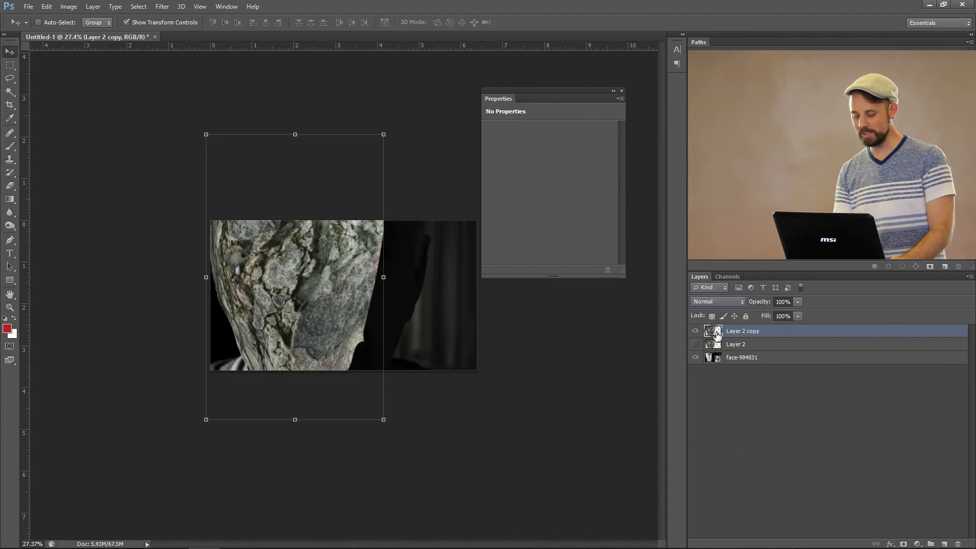
# - Switch the Layer 2 copy rock texture layer to the Multiply blend mode
pyautogui.click(716, 302)
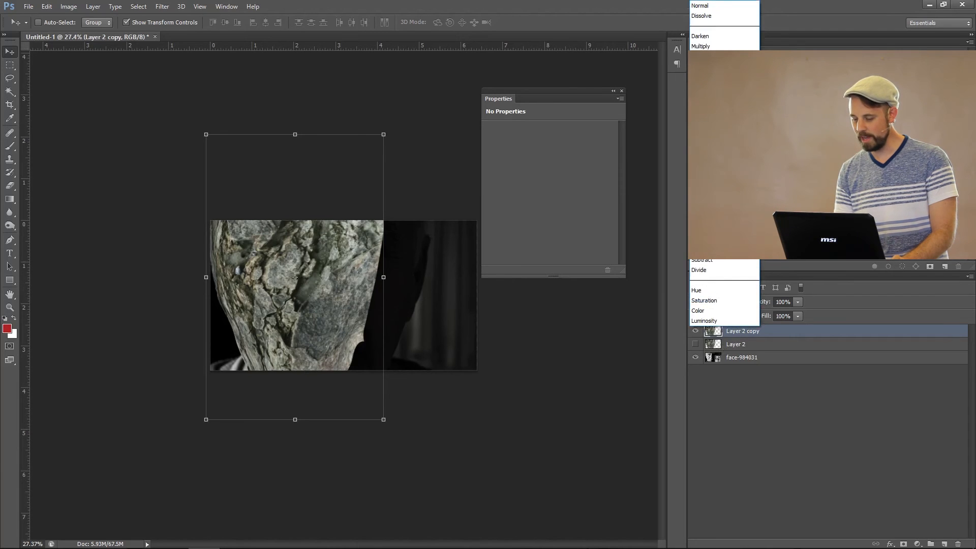
pyautogui.click(701, 46)
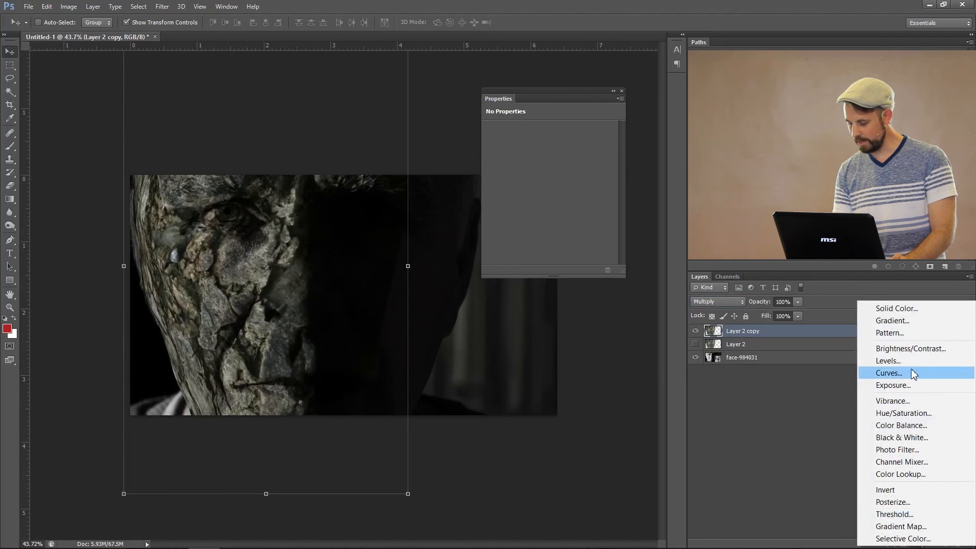
# - Add Curves and Hue/Saturation adjustment layers, each clipped to the Layer 2 copy rock texture
pyautogui.click(888, 372)
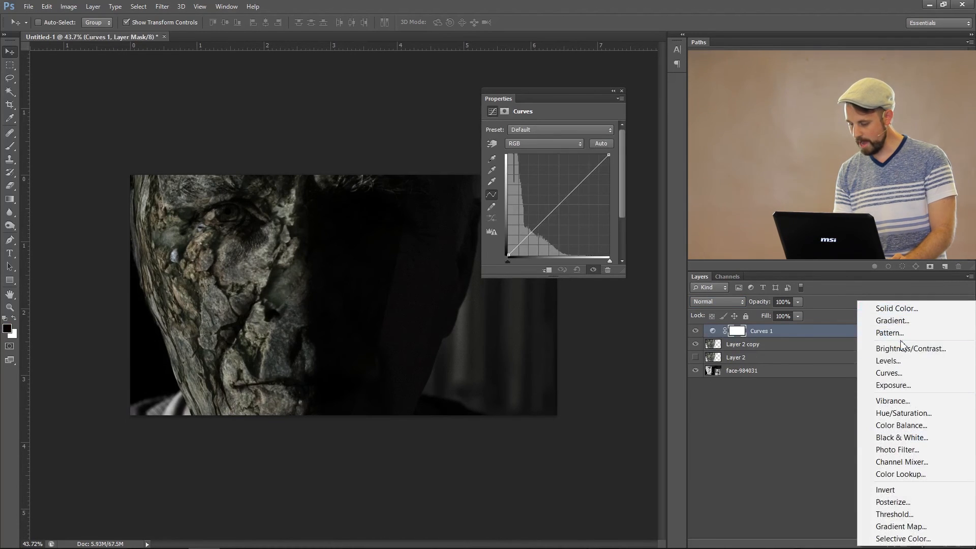
pyautogui.click(903, 413)
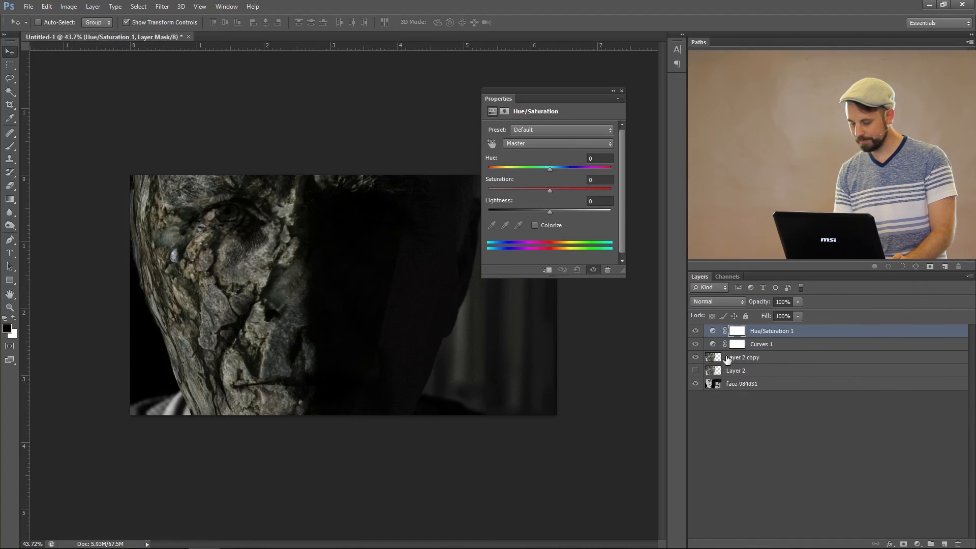
pyautogui.click(760, 344)
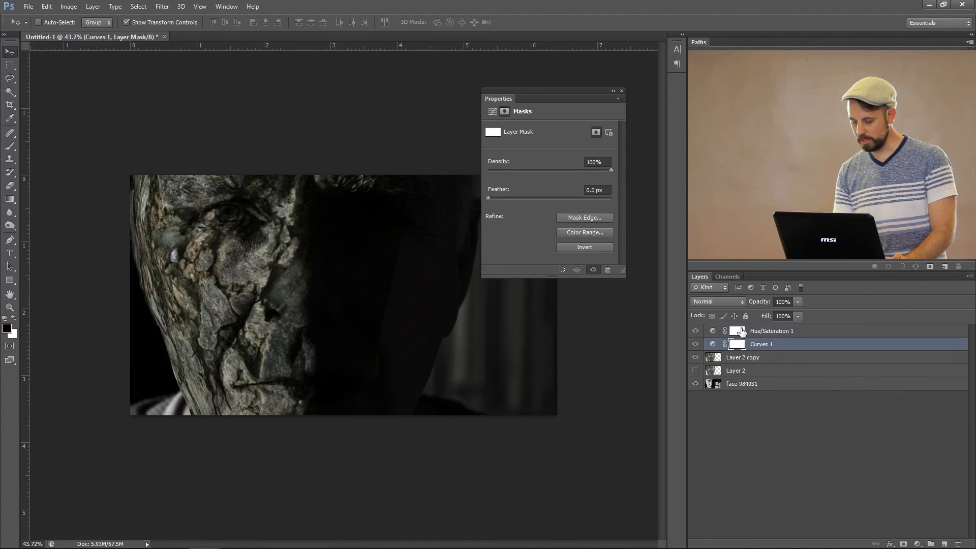
pyautogui.click(771, 330)
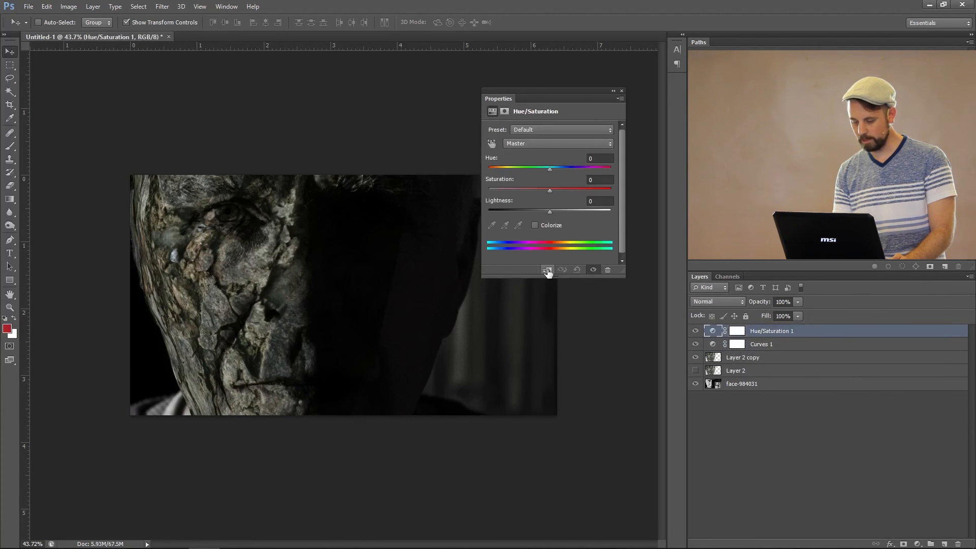
pyautogui.click(760, 344)
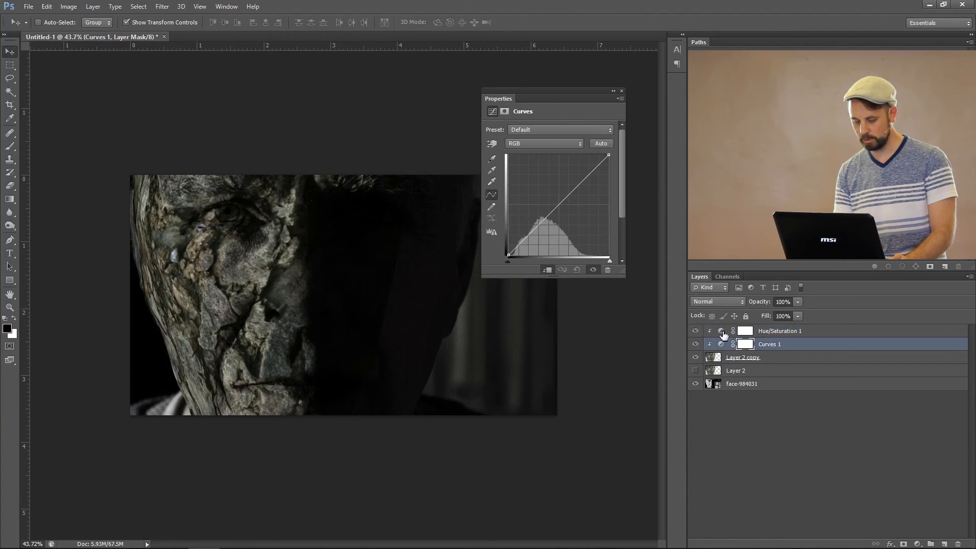
pyautogui.click(779, 330)
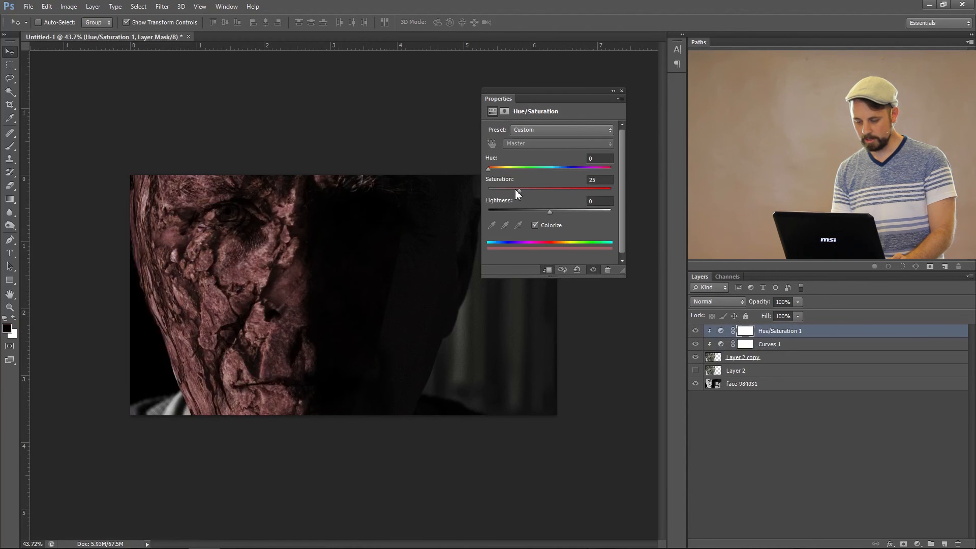
# - Colorize the texture with Hue/Saturation set to saturation 2, hue 271 and lightness +3
pyautogui.moveTo(516, 189); pyautogui.dragTo(489, 189)
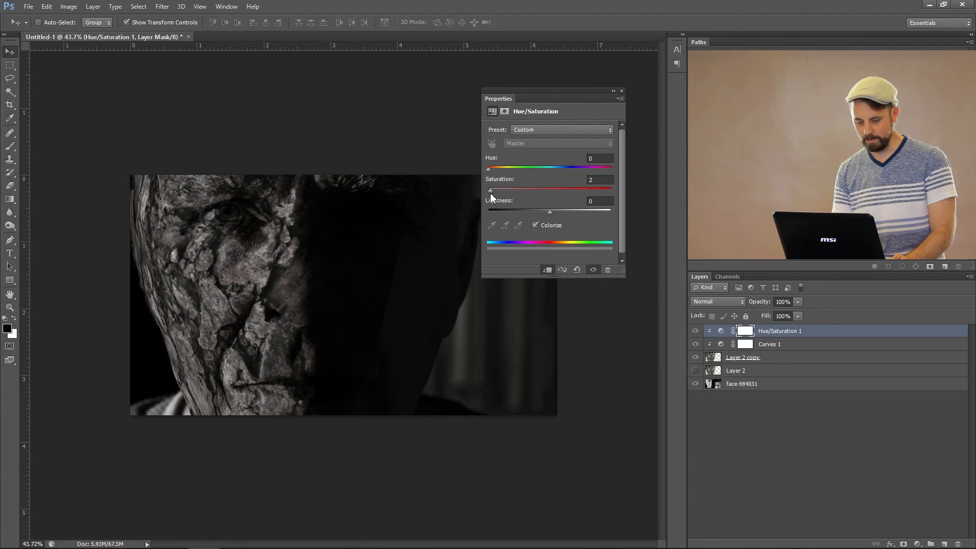
pyautogui.moveTo(488, 168); pyautogui.dragTo(529, 169)
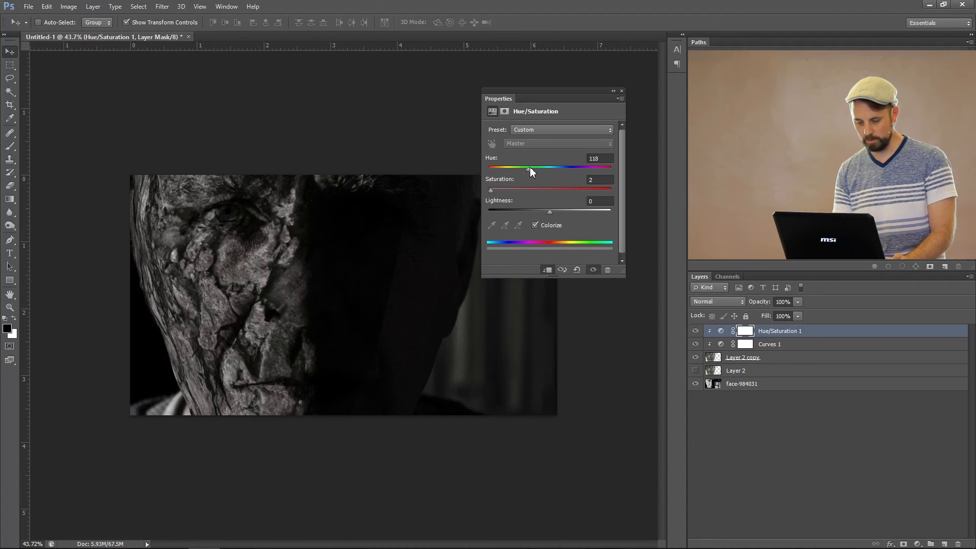
pyautogui.moveTo(529, 166); pyautogui.dragTo(573, 166)
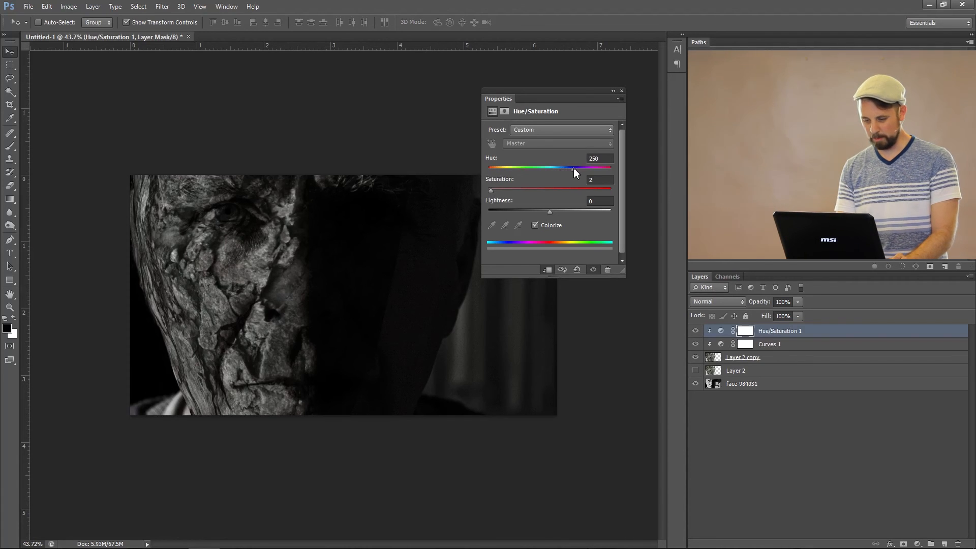
pyautogui.moveTo(574, 168); pyautogui.dragTo(584, 168)
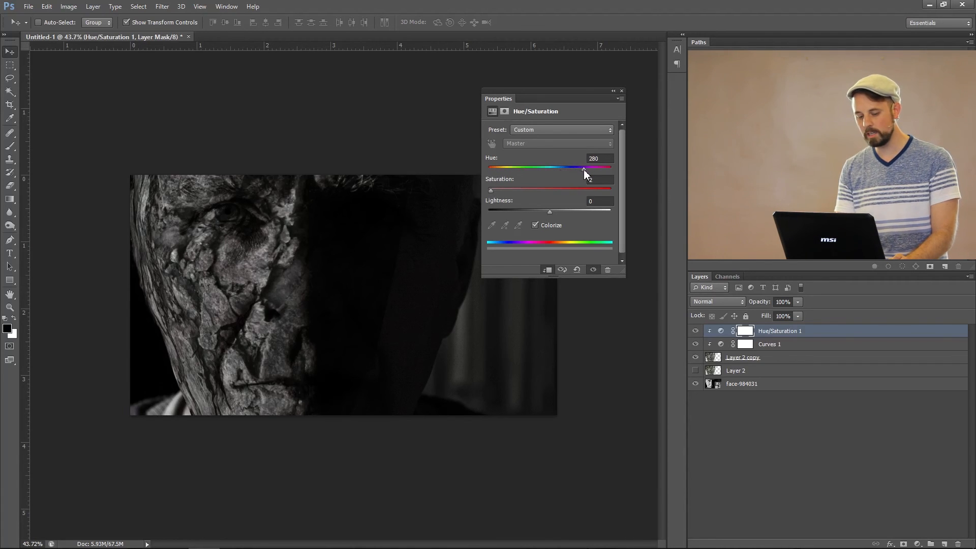
pyautogui.moveTo(582, 168); pyautogui.dragTo(563, 255)
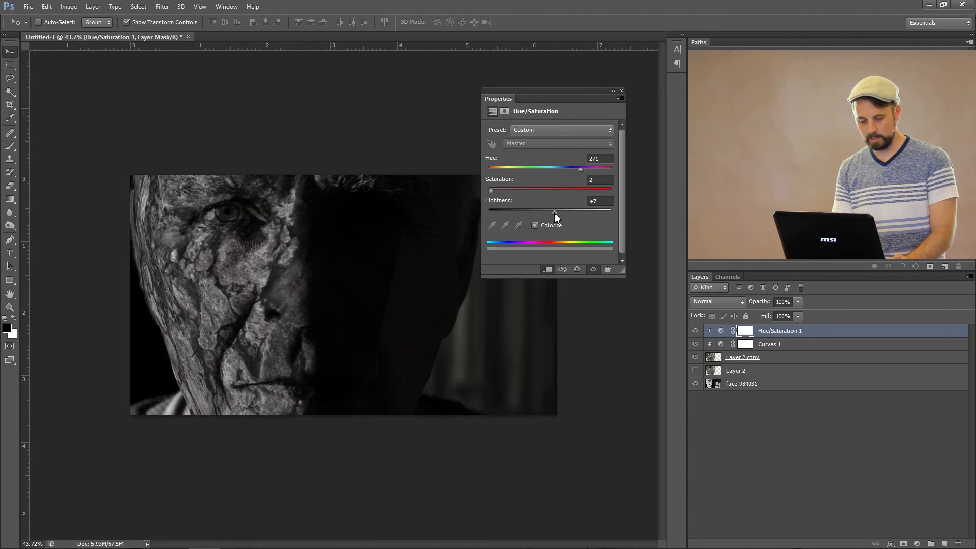
pyautogui.moveTo(581, 210); pyautogui.dragTo(551, 210)
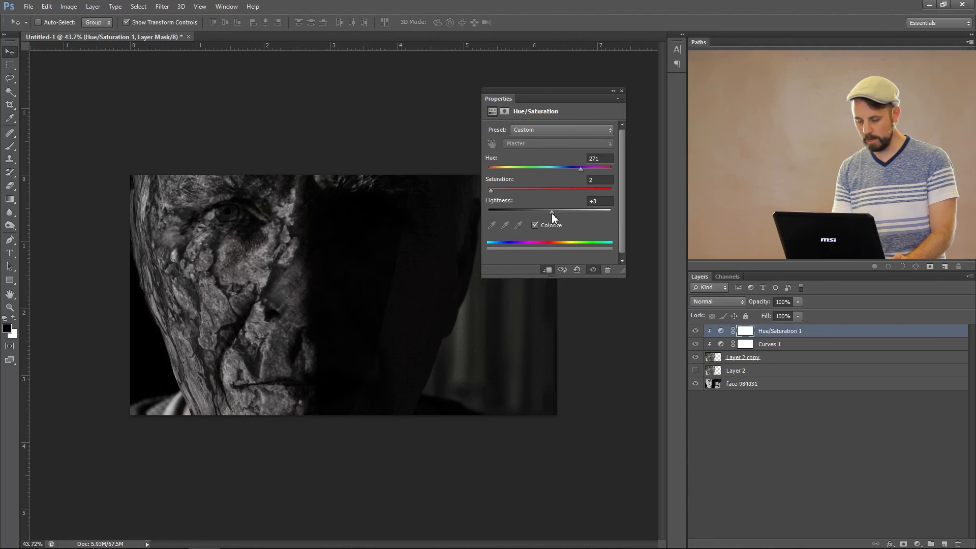
pyautogui.click(770, 344)
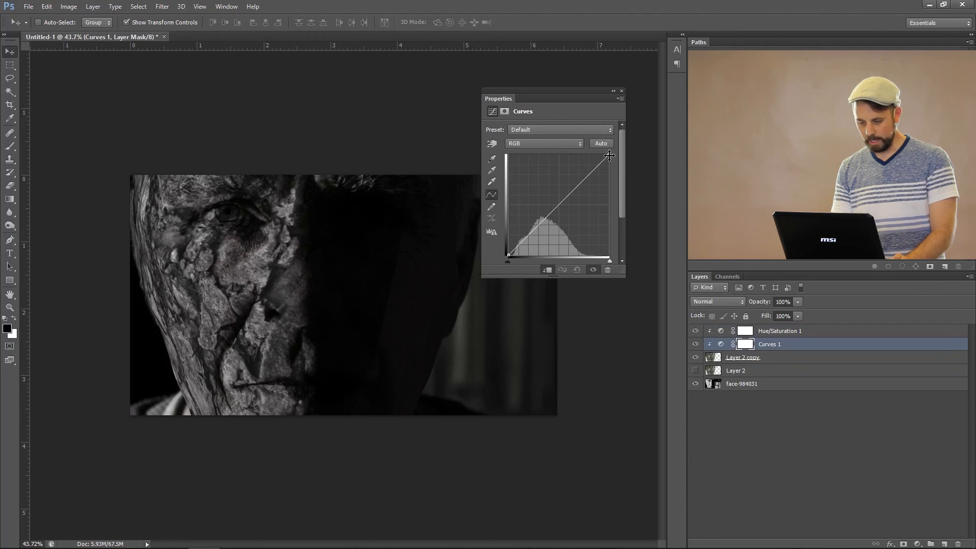
# - Move the Curves top-right point left to brighten the stone face's highlights
pyautogui.moveTo(609, 156); pyautogui.dragTo(584, 154)
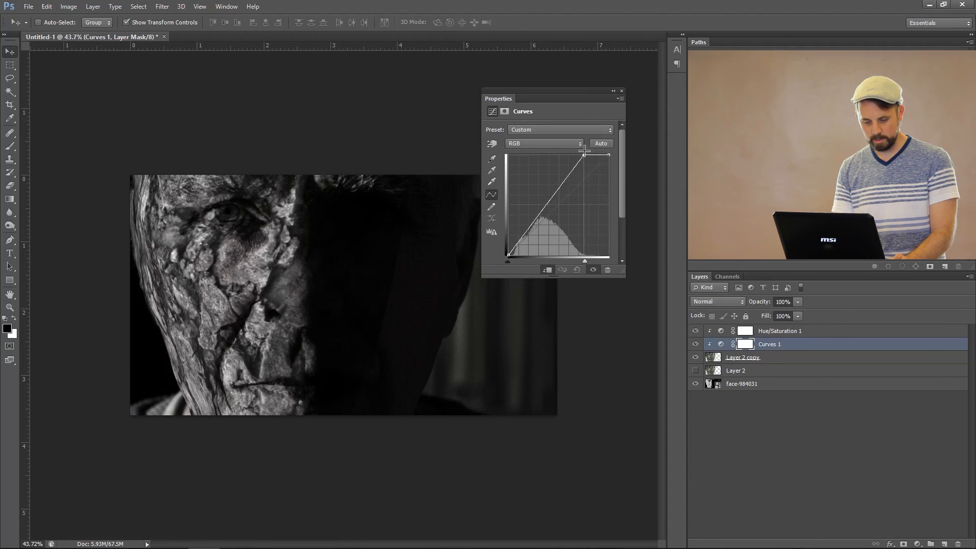
pyautogui.moveTo(582, 157); pyautogui.dragTo(579, 153)
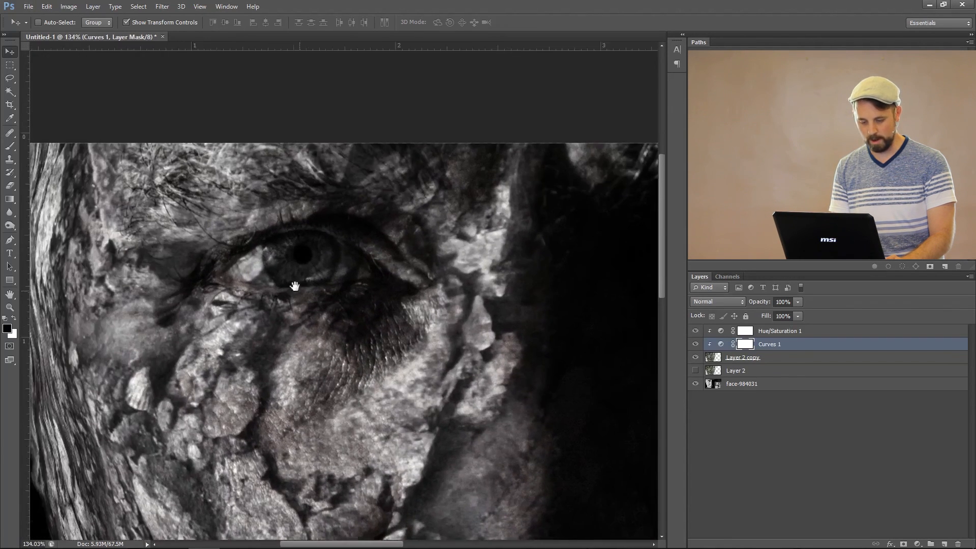
# - Mask Layer 2 copy and paint the texture away over the eye's white, iris and pupil
pyautogui.click(742, 357)
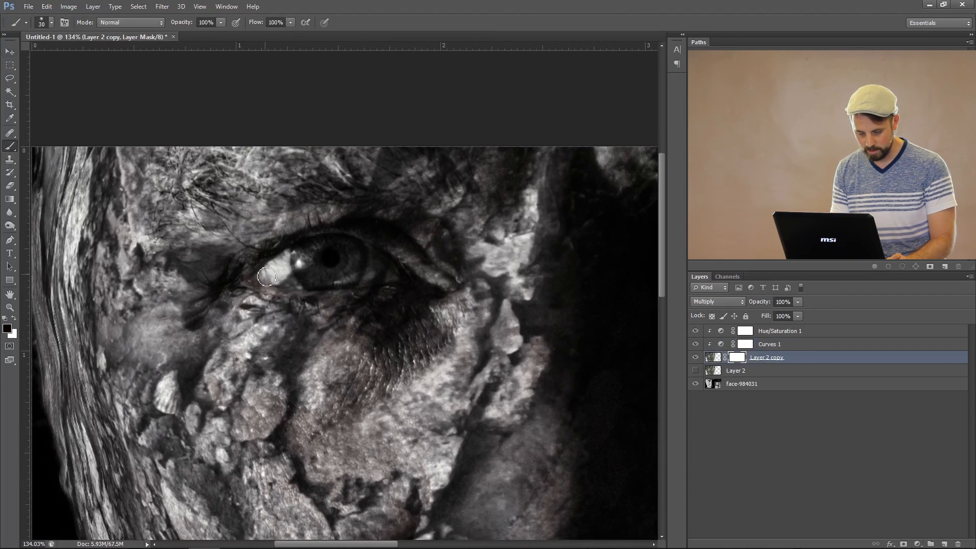
pyautogui.moveTo(264, 278); pyautogui.dragTo(386, 278)
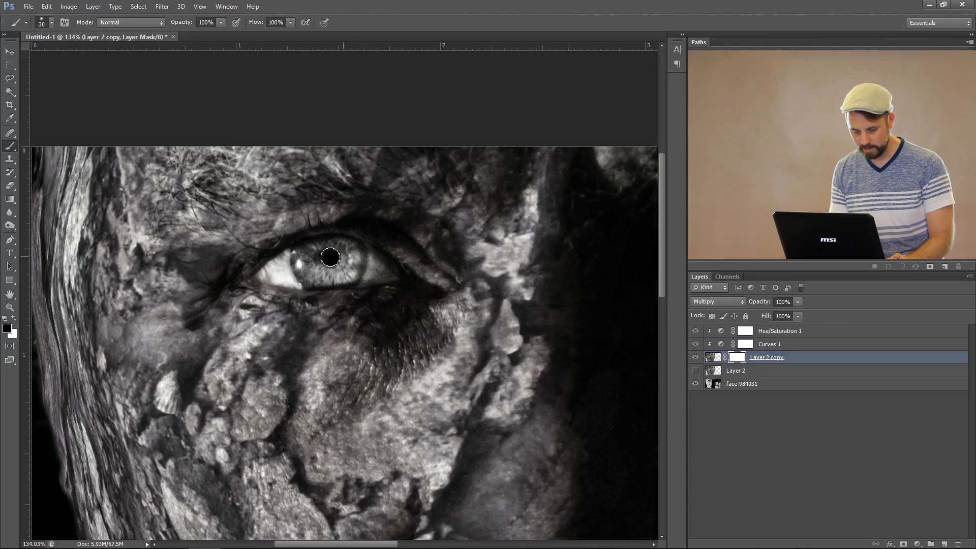
pyautogui.moveTo(330, 257); pyautogui.dragTo(296, 277)
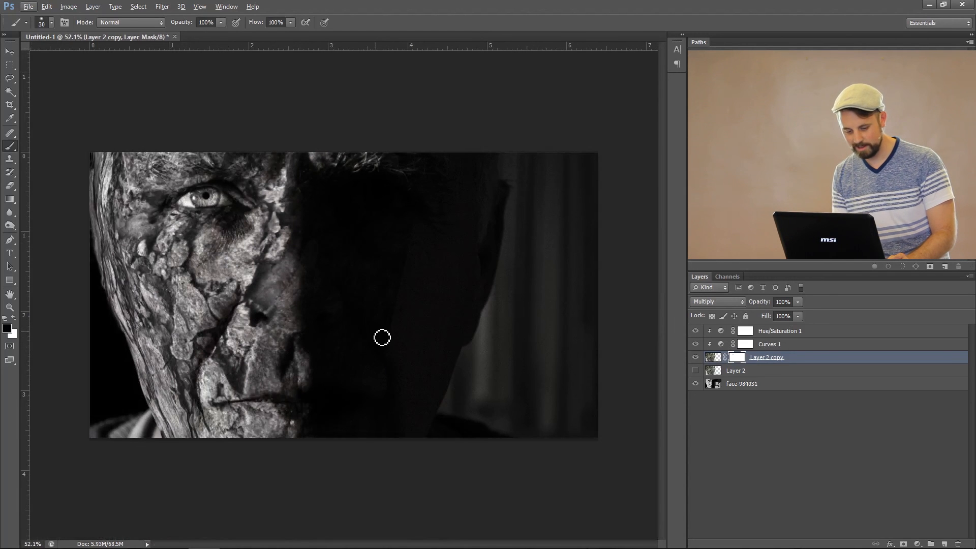
pyautogui.moveTo(427, 333)
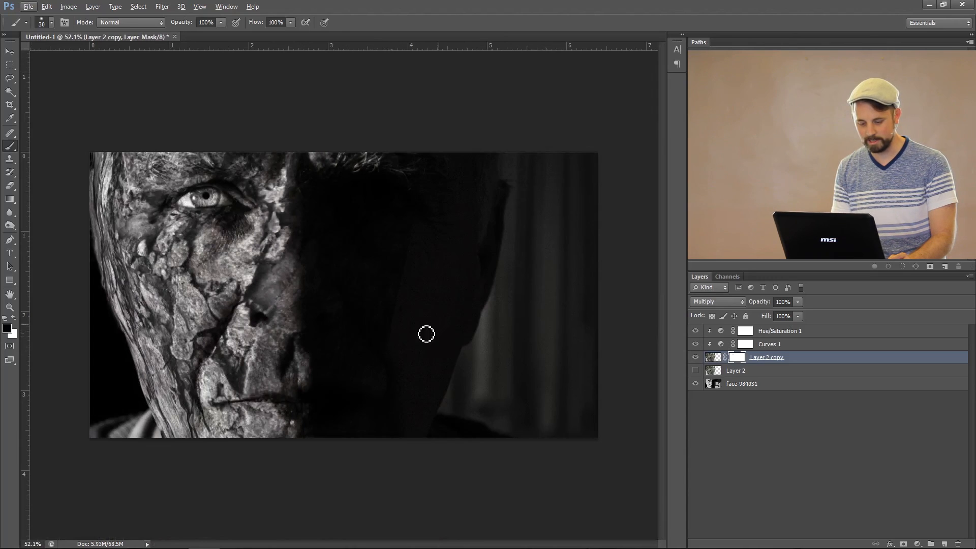